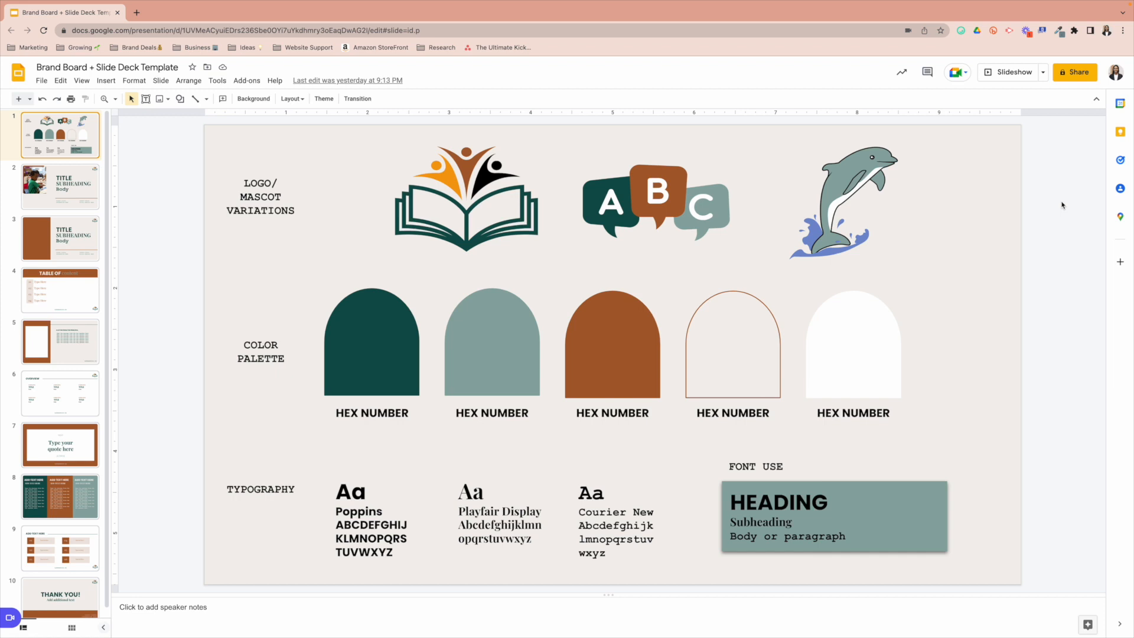
{"action": "mouse_move", "coordinate": [1054, 178]}
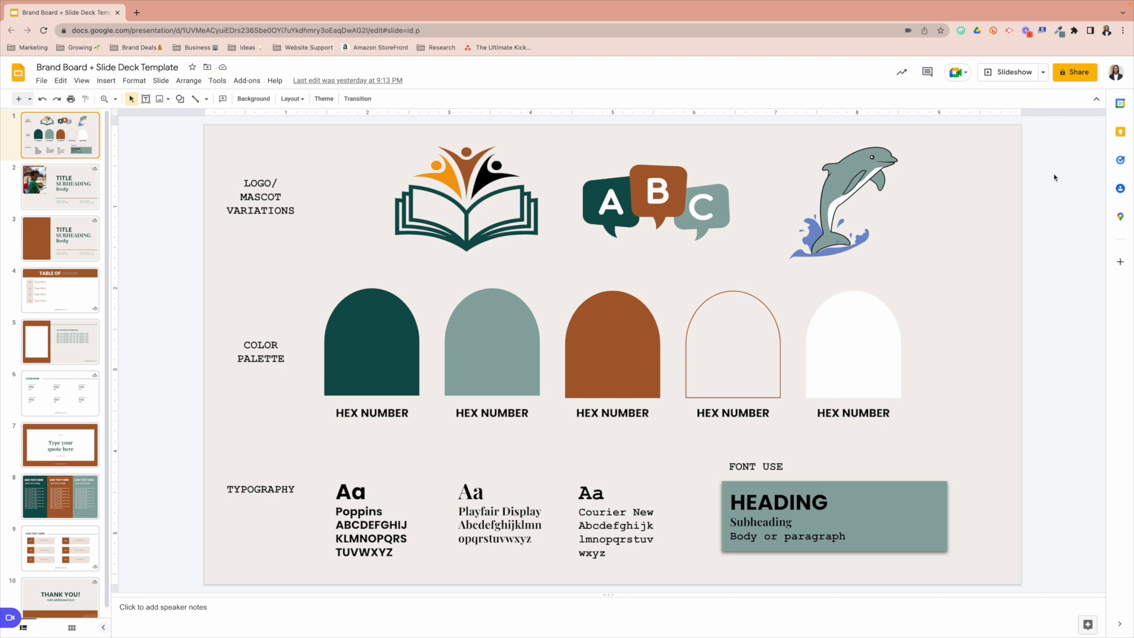
{"action": "mouse_move", "coordinate": [1009, 71]}
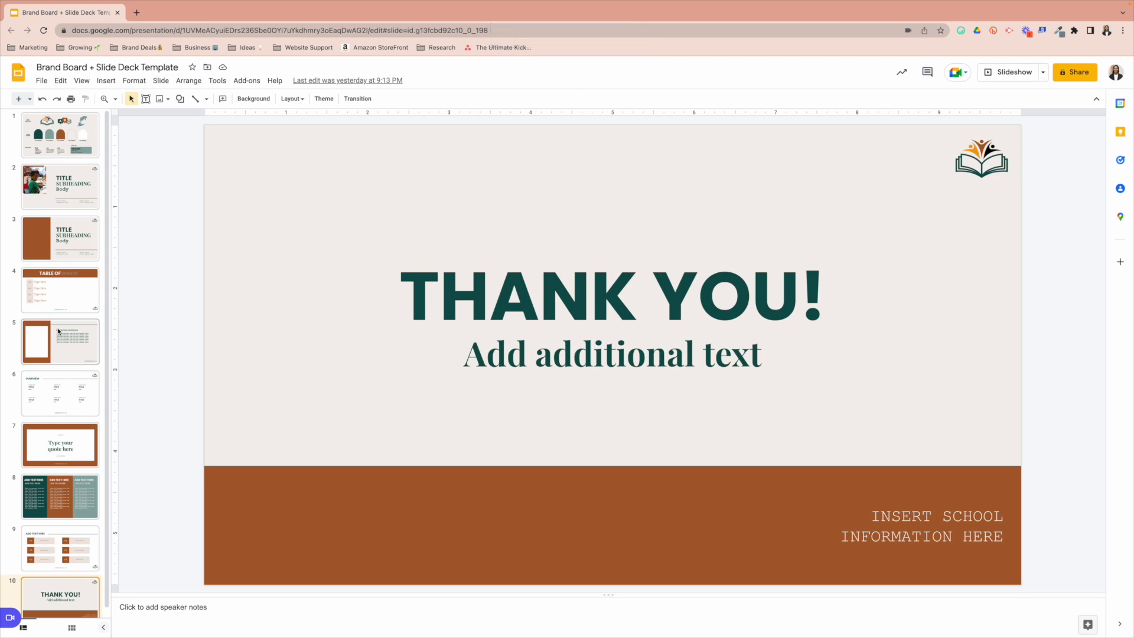
{"action": "mouse_move", "coordinate": [44, 151]}
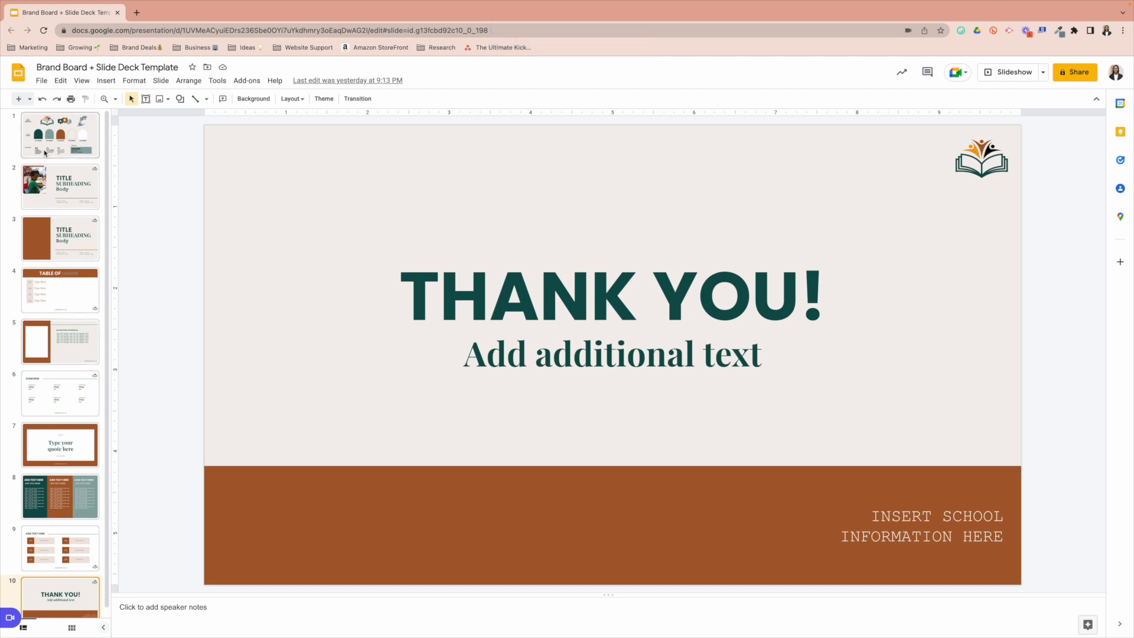
- Go back to slide 1, select the book logo and dolphin mascot, and browse the Insert menu
{"action": "left_click", "coordinate": [59, 135]}
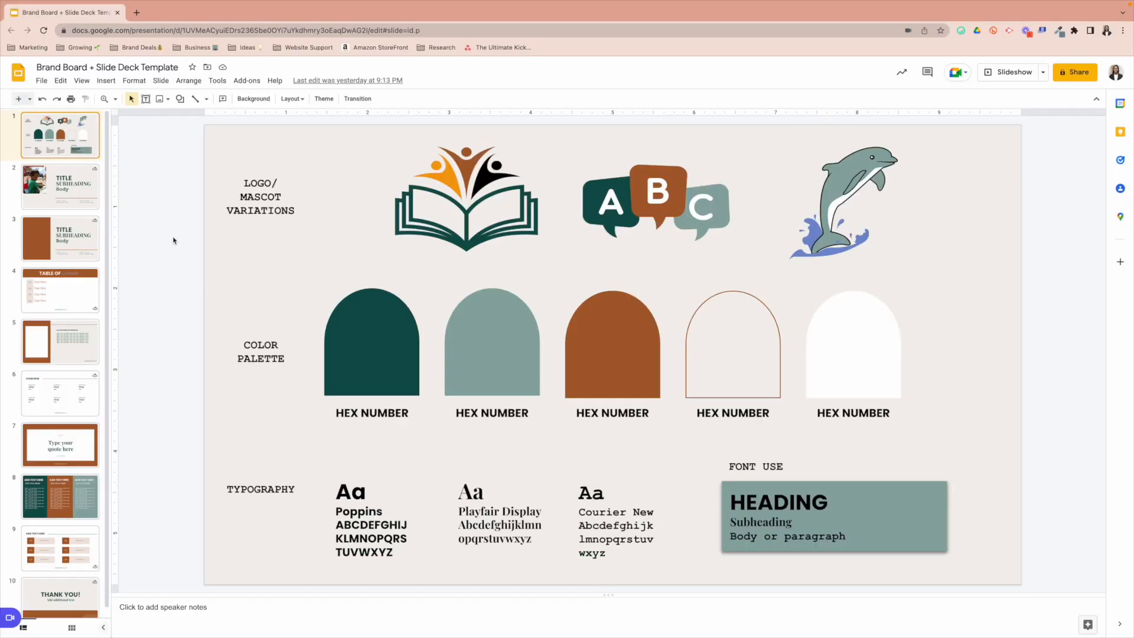
{"action": "left_click", "coordinate": [466, 200]}
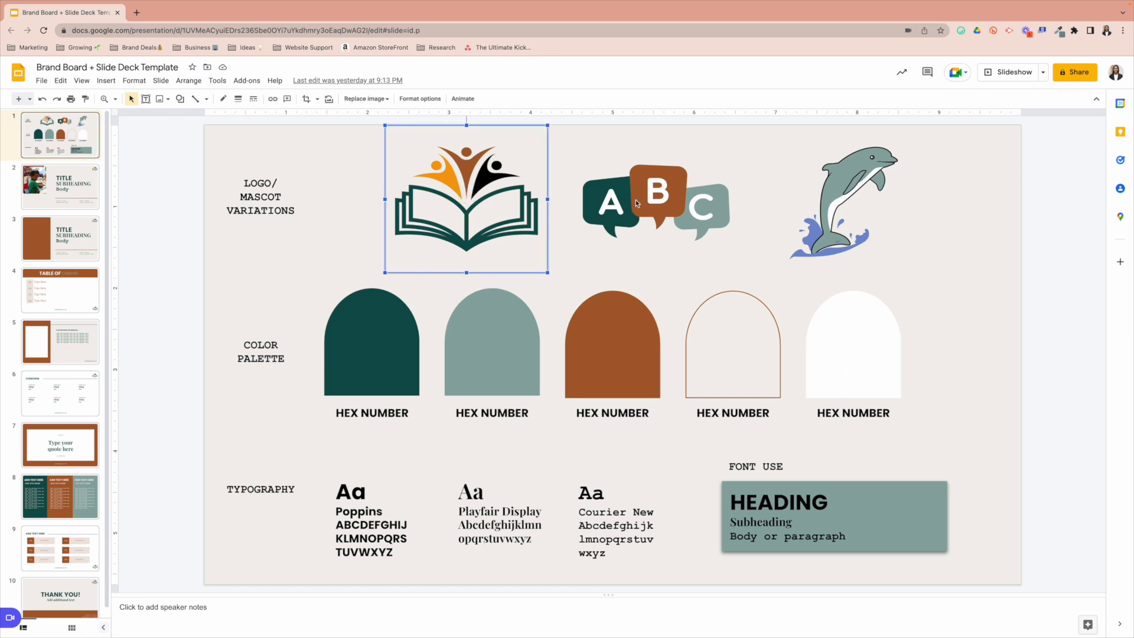
{"action": "left_click", "coordinate": [843, 202]}
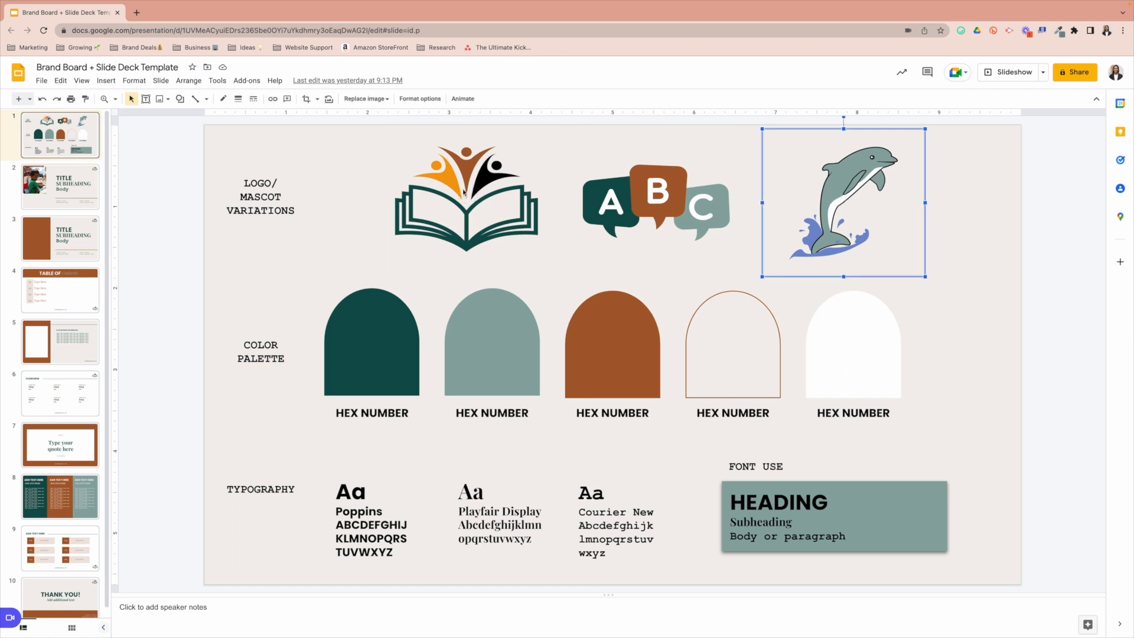
{"action": "left_click", "coordinate": [467, 199]}
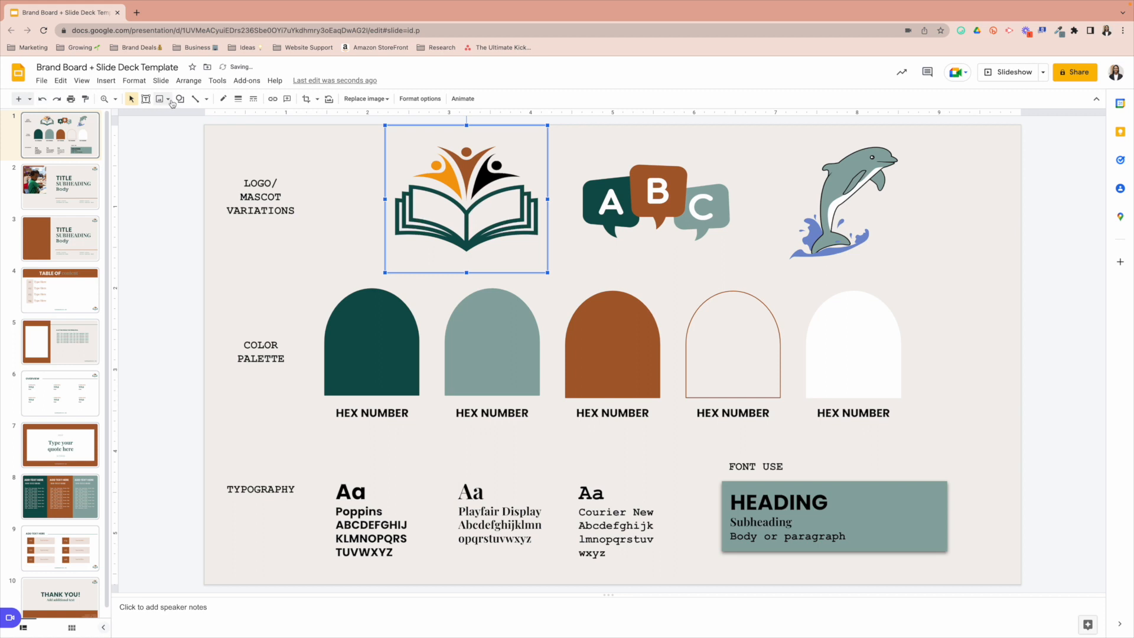
{"action": "mouse_move", "coordinate": [159, 99]}
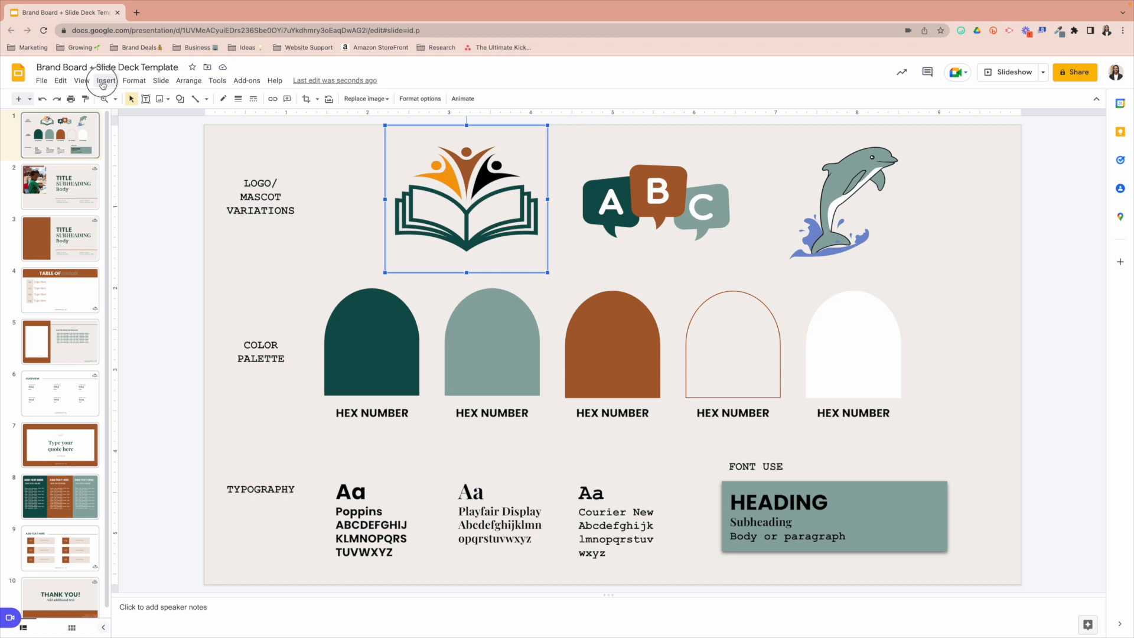
{"action": "left_click", "coordinate": [106, 81]}
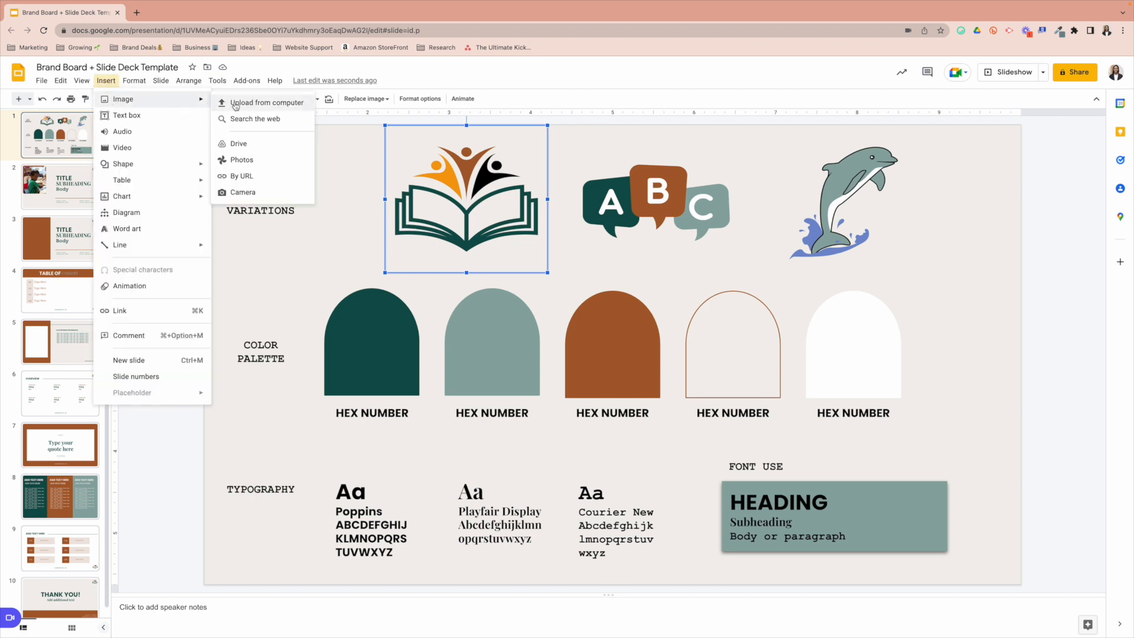
{"action": "mouse_move", "coordinate": [262, 108]}
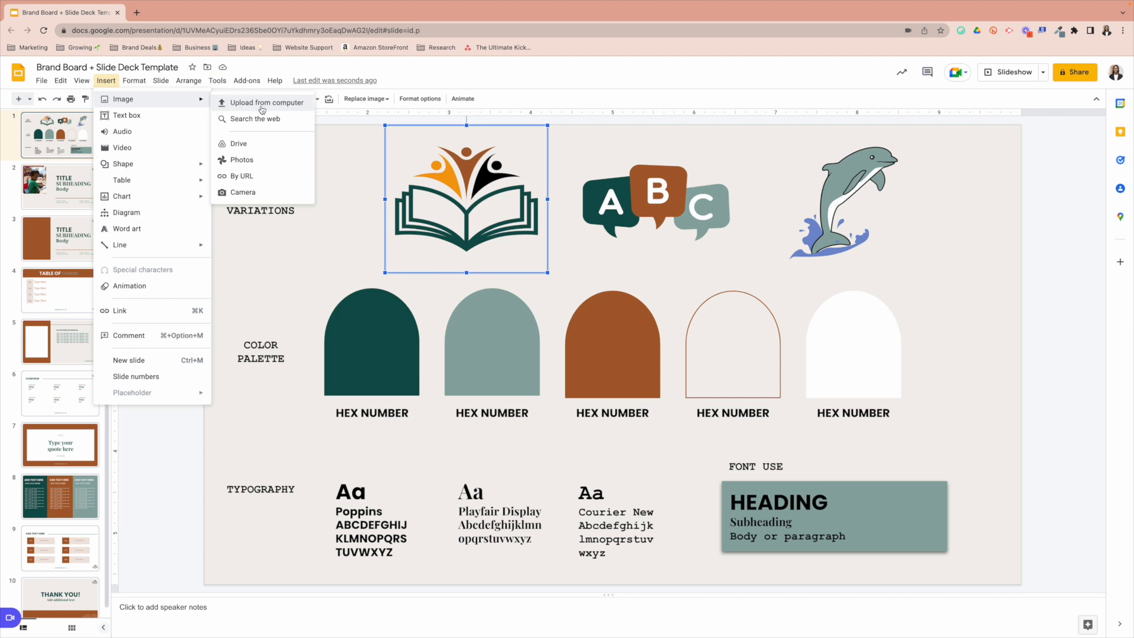
{"action": "mouse_move", "coordinate": [238, 143]}
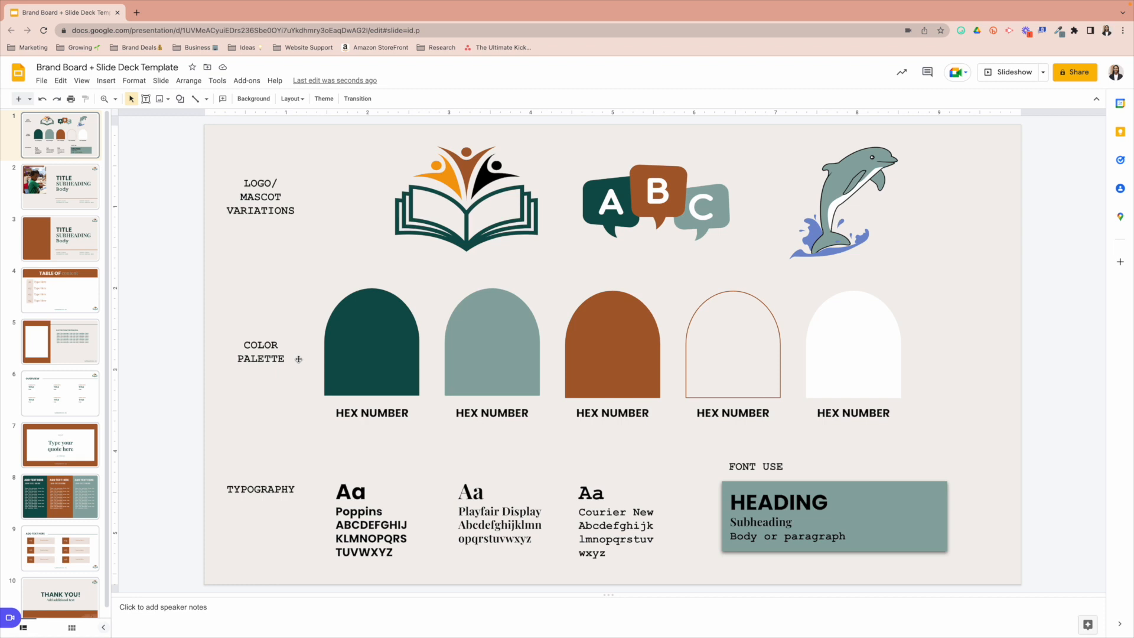
{"action": "mouse_move", "coordinate": [354, 355]}
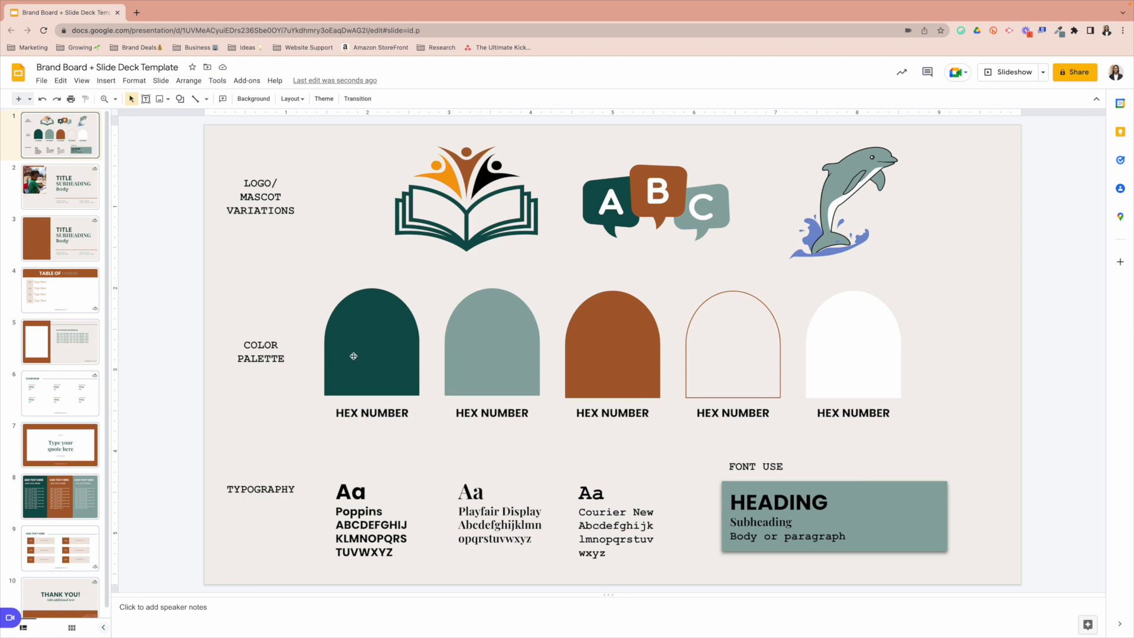
- Fill the dark green swatch with red and the sage green swatch with black
{"action": "left_click", "coordinate": [492, 352]}
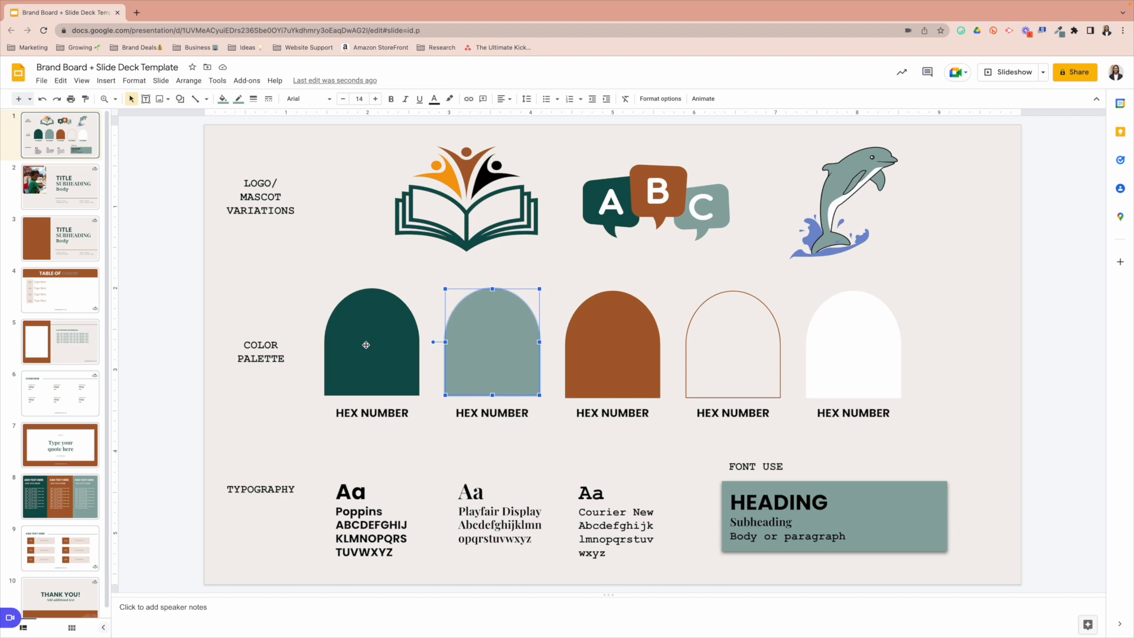
{"action": "left_click", "coordinate": [370, 343]}
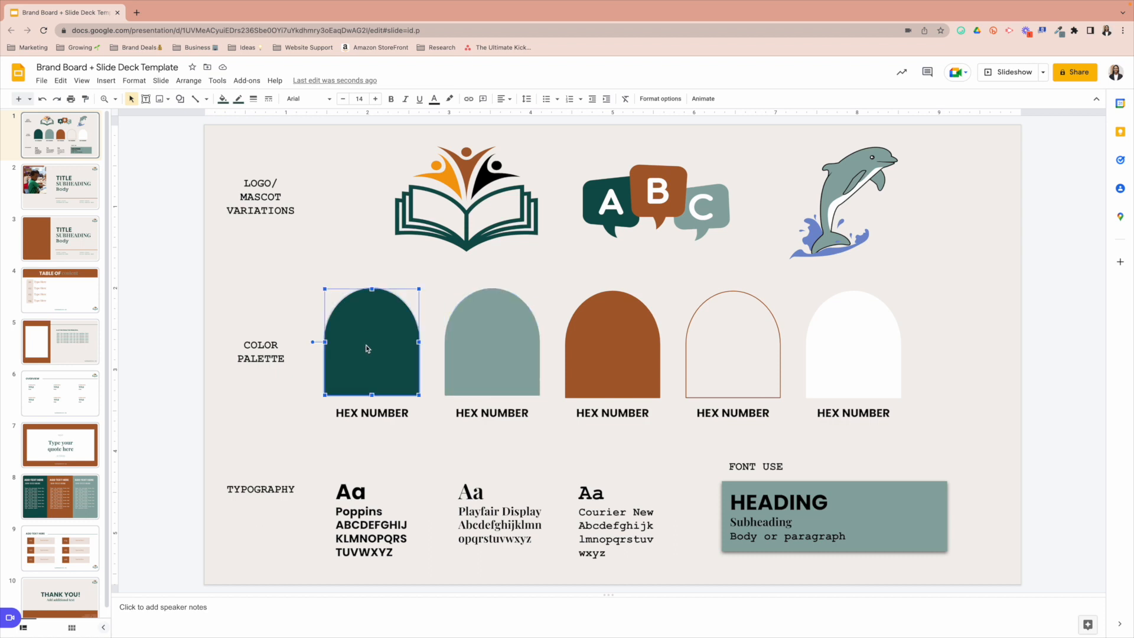
{"action": "mouse_move", "coordinate": [222, 99]}
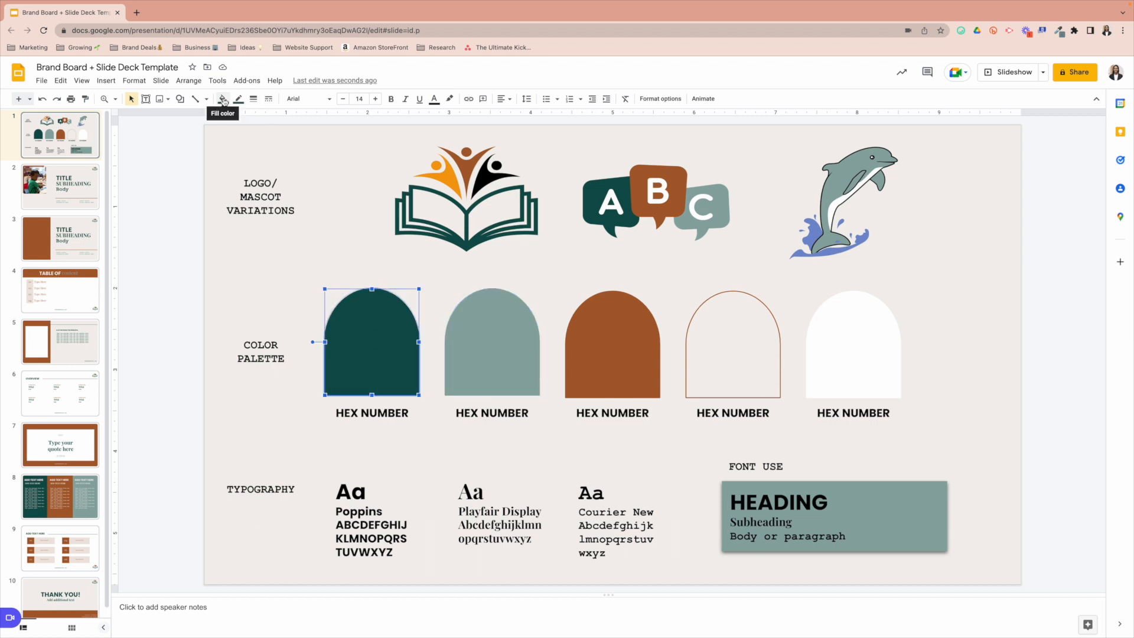
{"action": "left_click", "coordinate": [223, 99]}
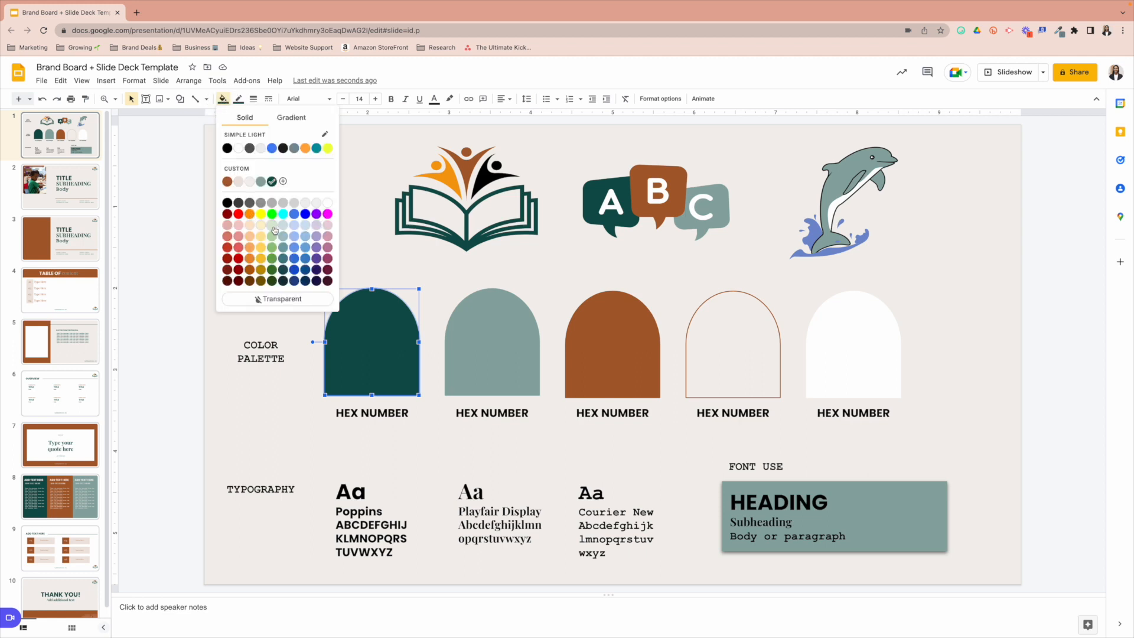
{"action": "left_click", "coordinate": [226, 213]}
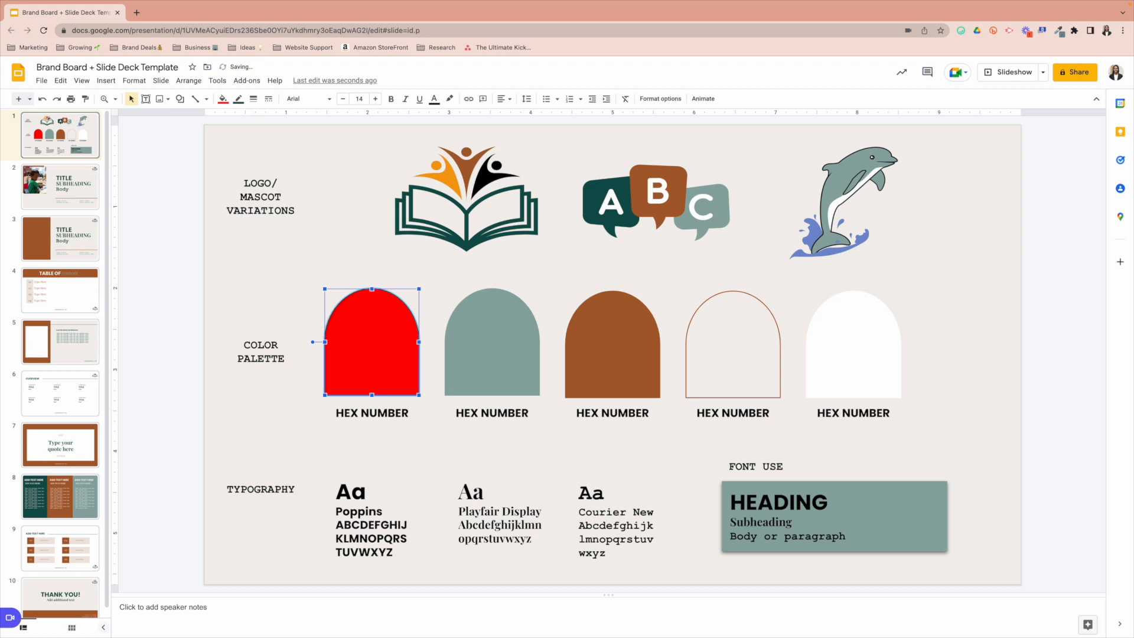
{"action": "mouse_move", "coordinate": [238, 99]}
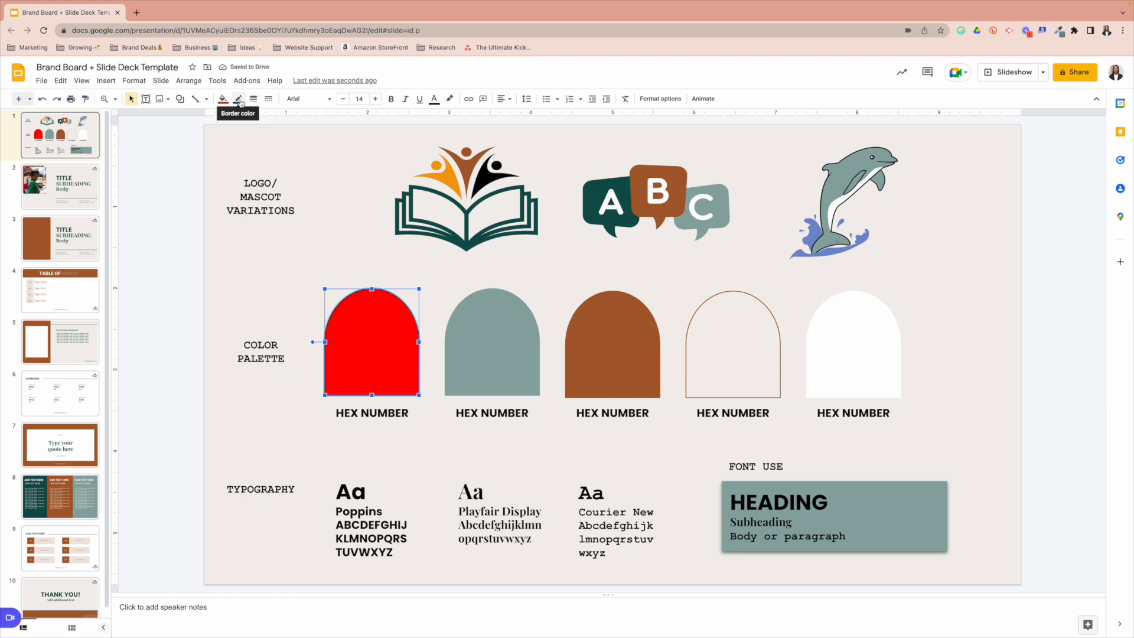
{"action": "left_click", "coordinate": [223, 99]}
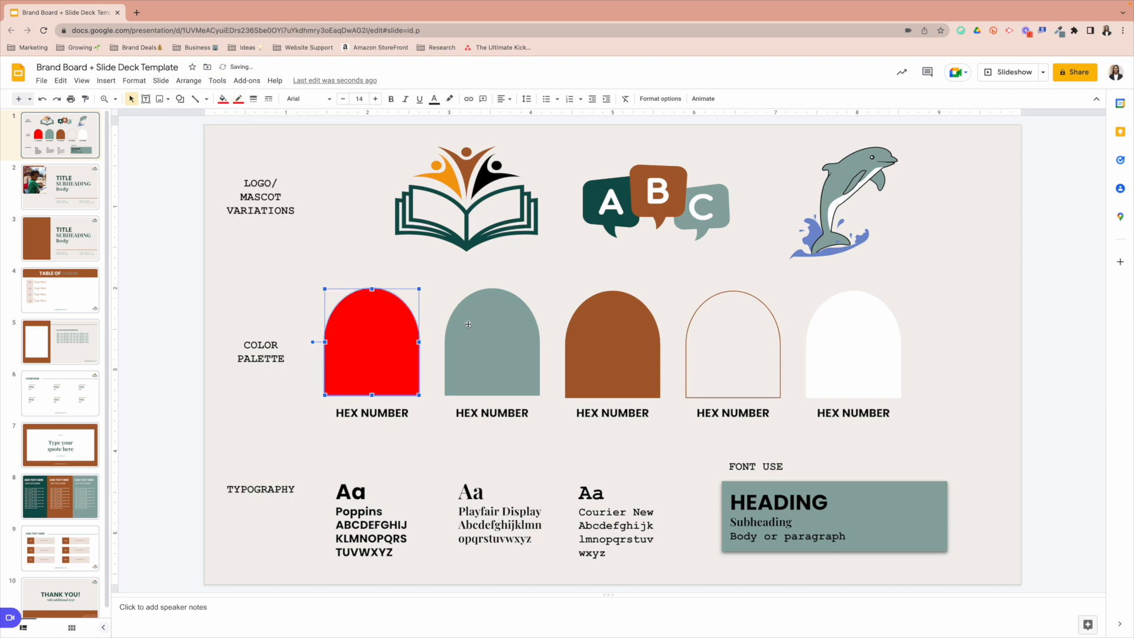
{"action": "left_click", "coordinate": [223, 98]}
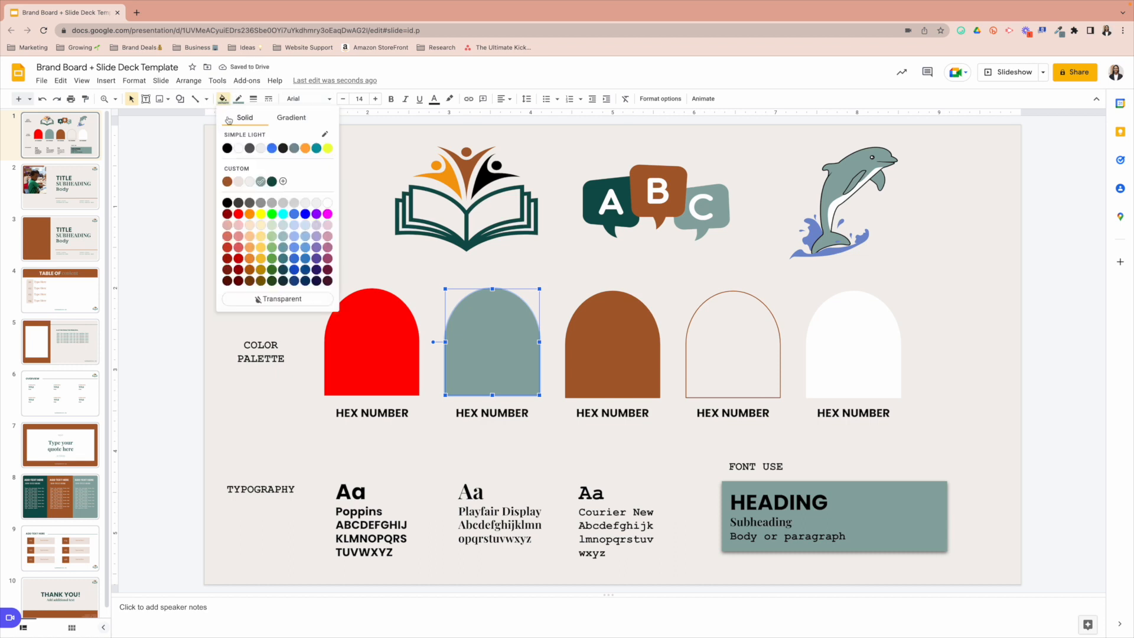
{"action": "left_click", "coordinate": [226, 148]}
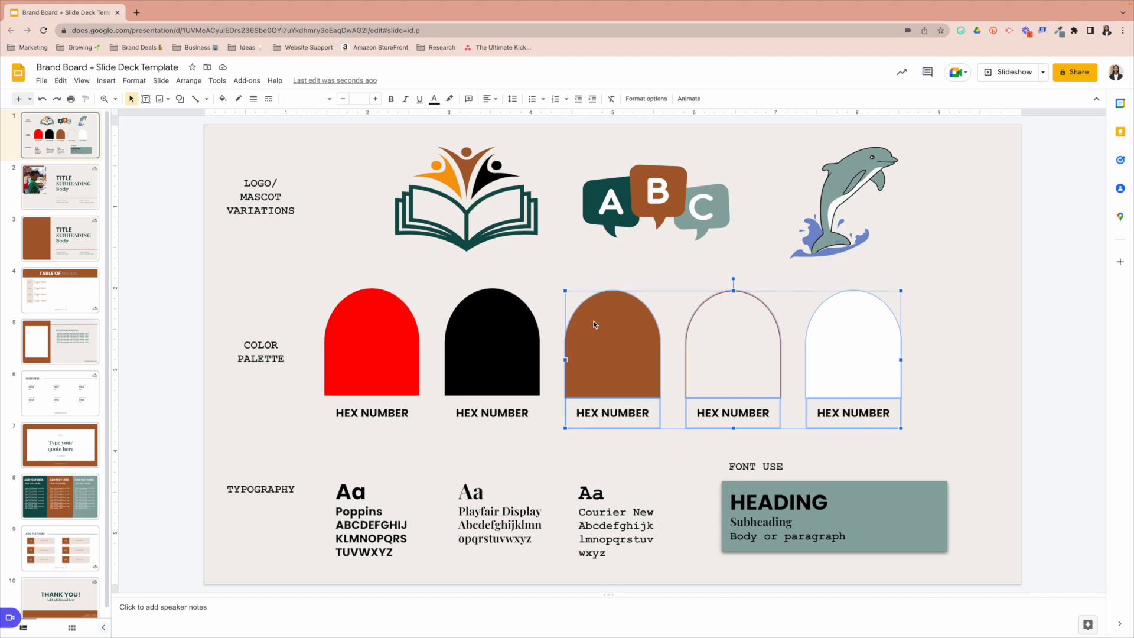
- Delete the last three swatches and label the red swatch #ff0000ff
{"action": "key", "text": "Delete"}
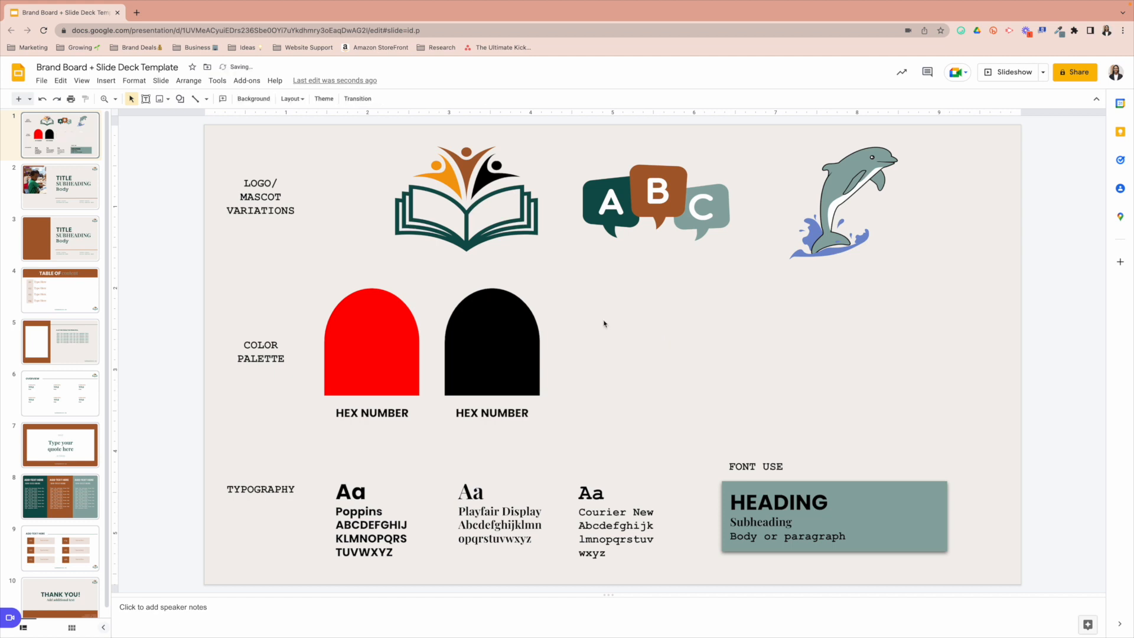
{"action": "mouse_move", "coordinate": [387, 337]}
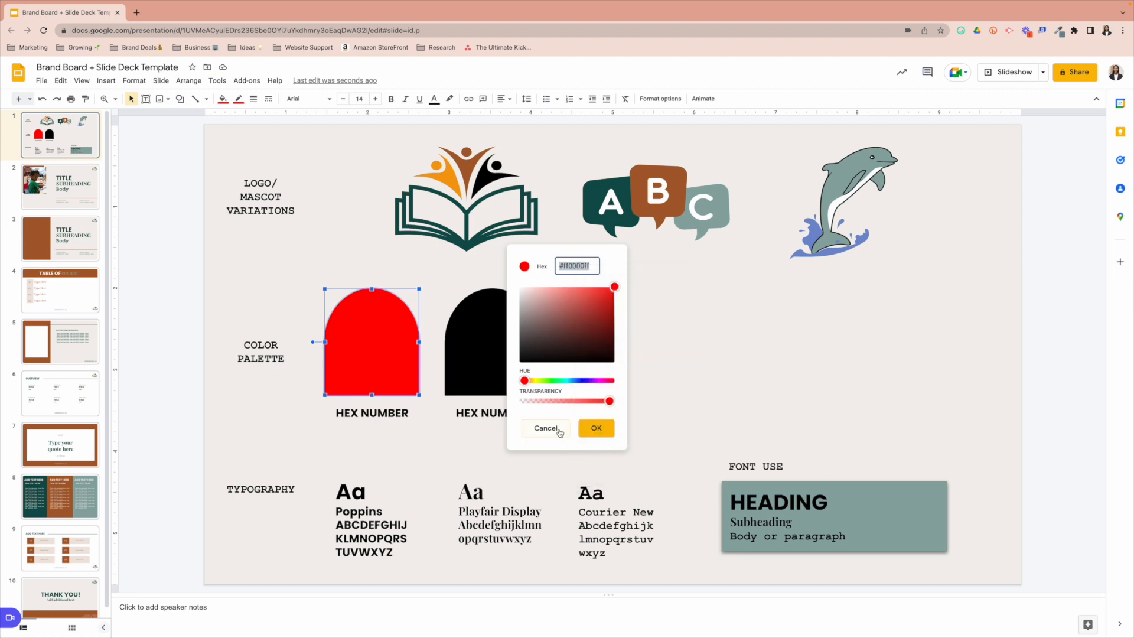
{"action": "left_click", "coordinate": [544, 428]}
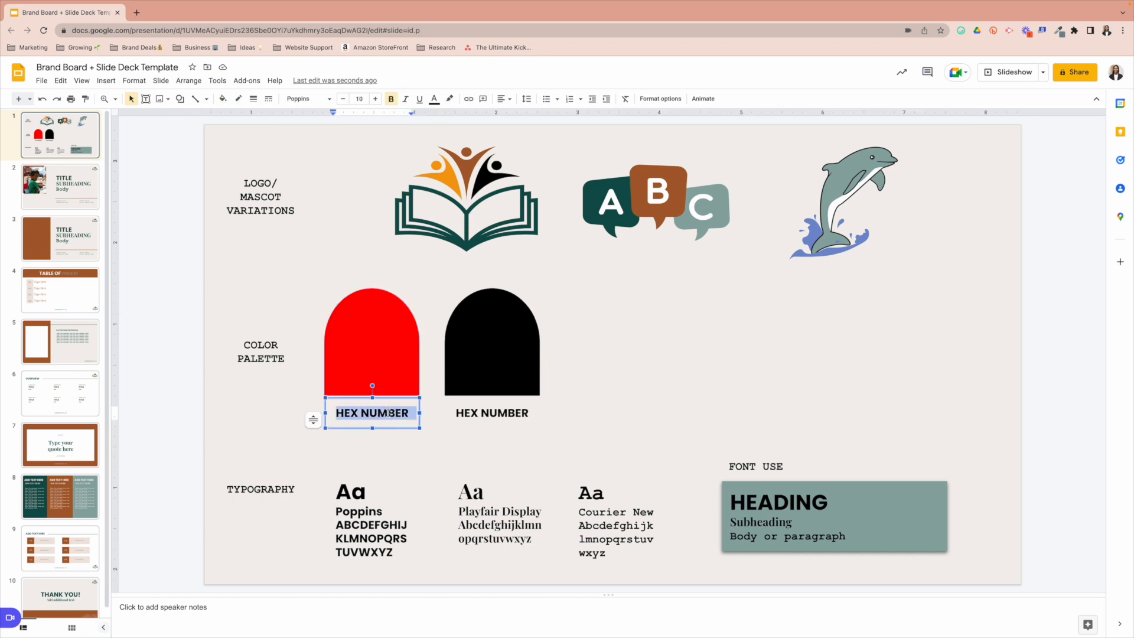
{"action": "type", "text": "#ff0000ff"}
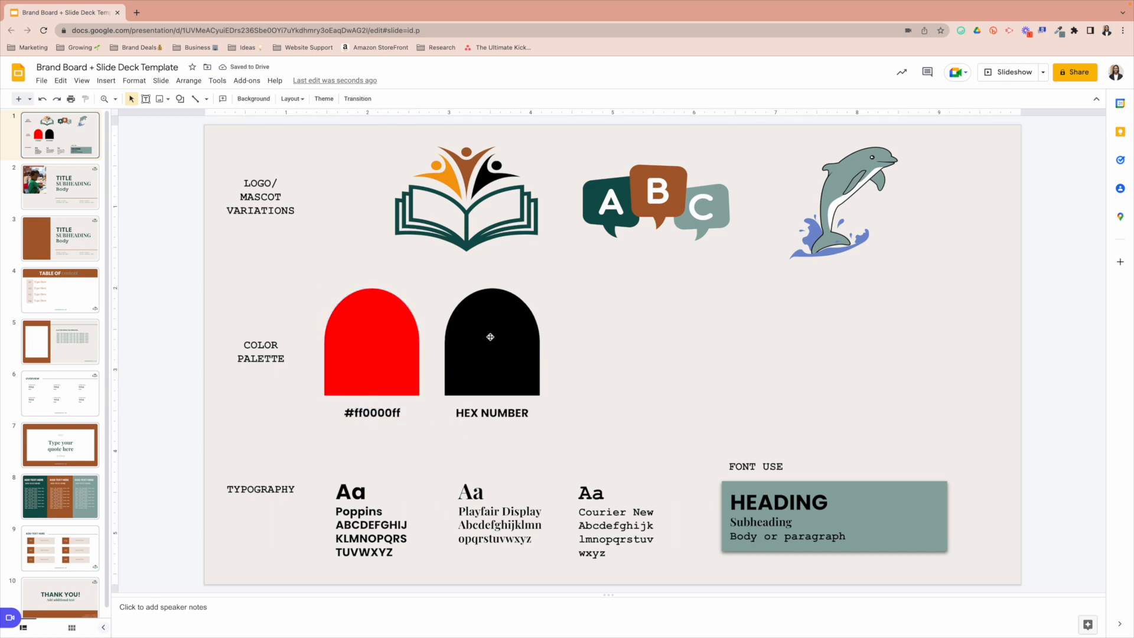
- Open custom colour for the black swatch, cancel it, and edit the second swatch's label
{"action": "left_click", "coordinate": [490, 340]}
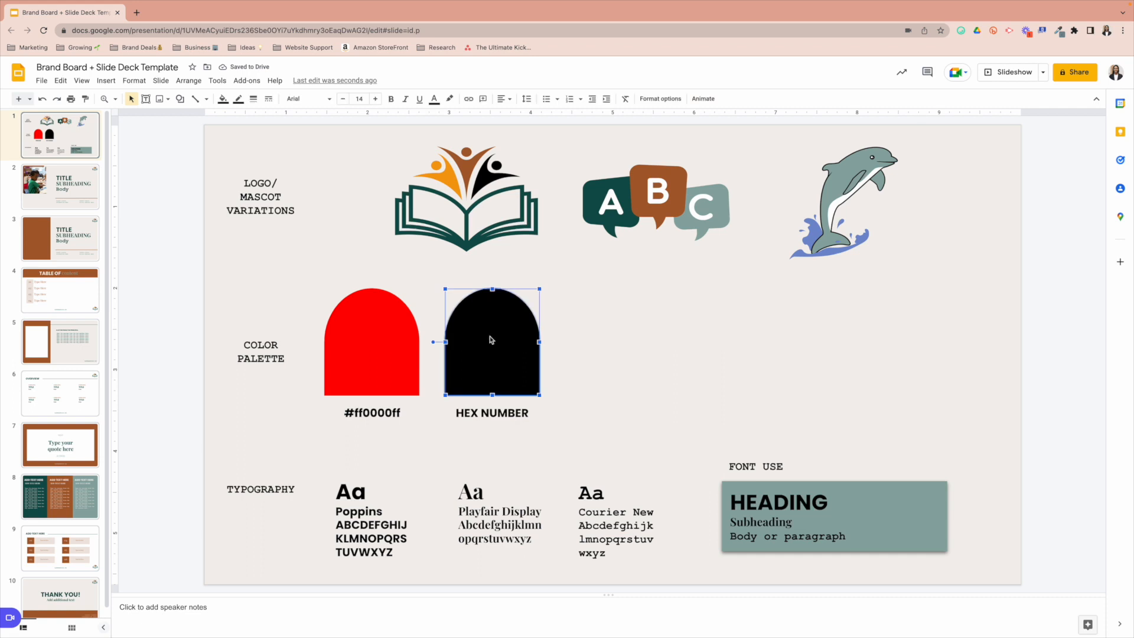
{"action": "left_click", "coordinate": [223, 99]}
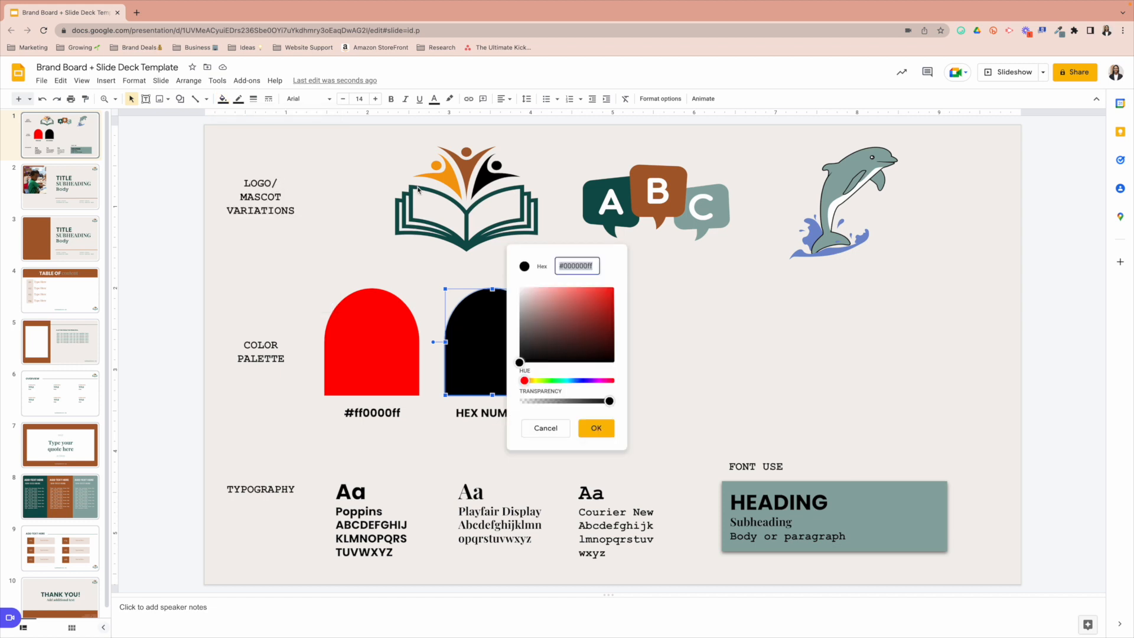
{"action": "left_click", "coordinate": [595, 427]}
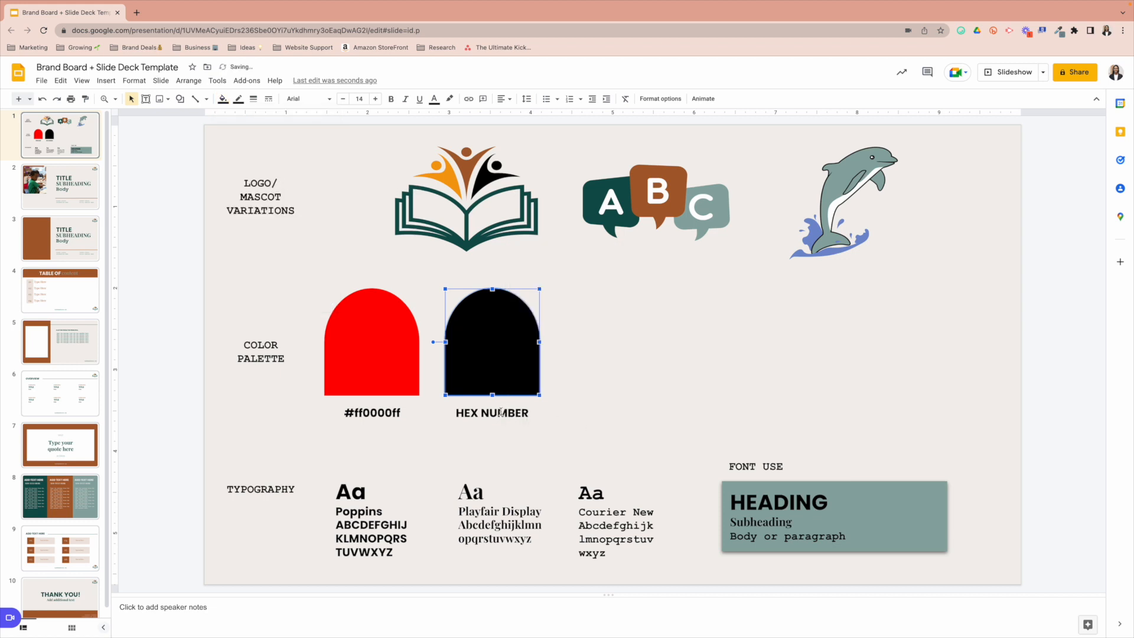
{"action": "double_click", "coordinate": [492, 412]}
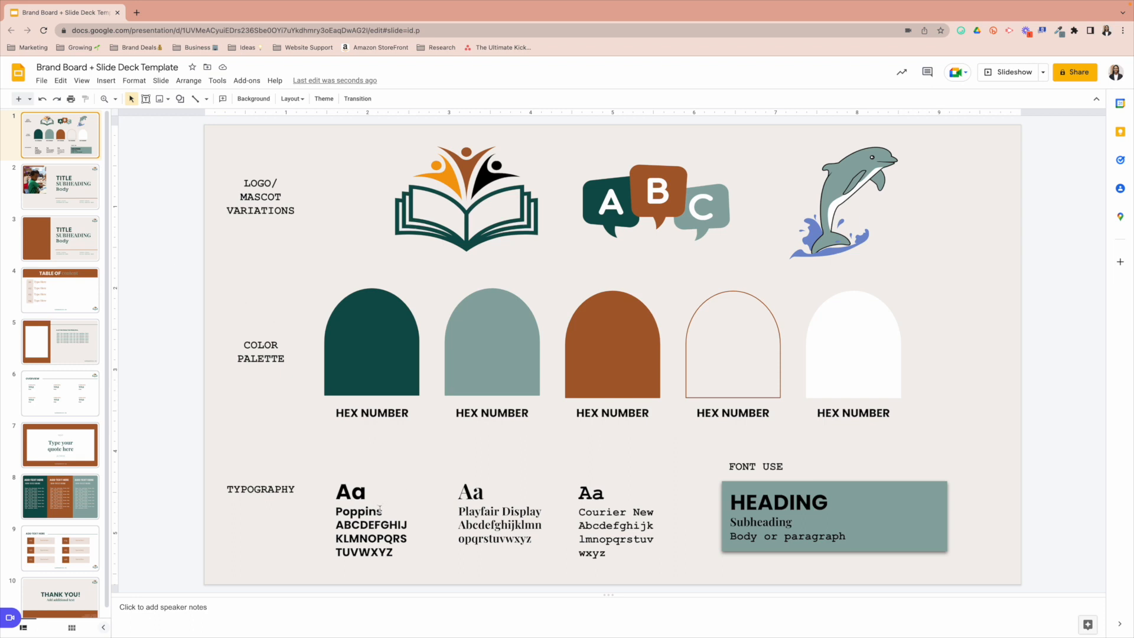
- Select the word Poppins and start editing the Playfair Display sample
{"action": "double_click", "coordinate": [354, 510]}
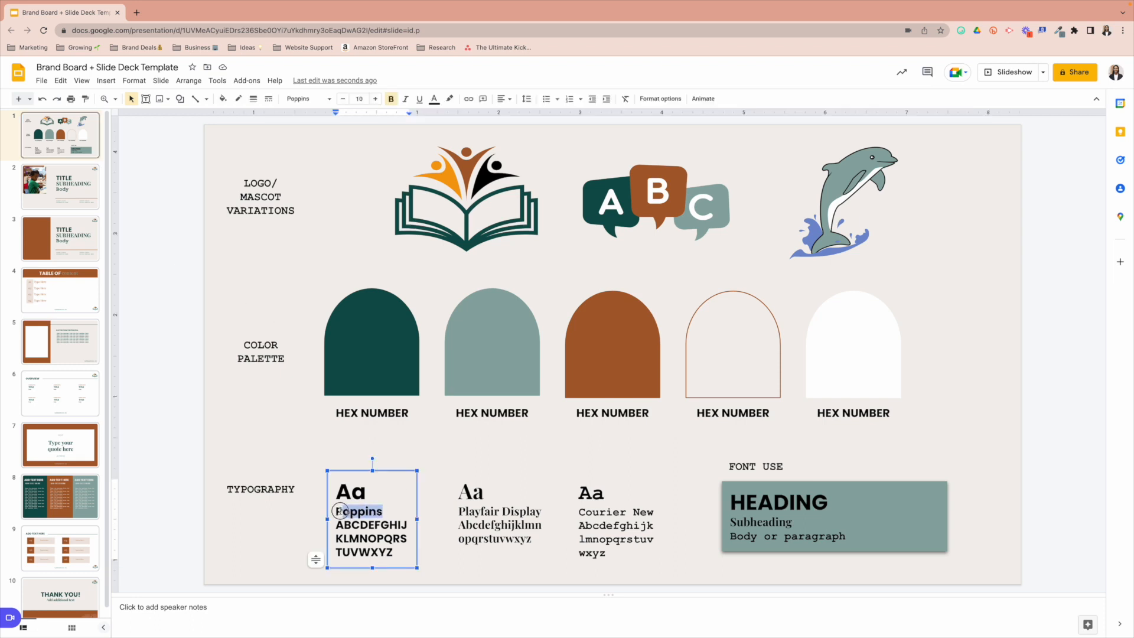
{"action": "double_click", "coordinate": [357, 511]}
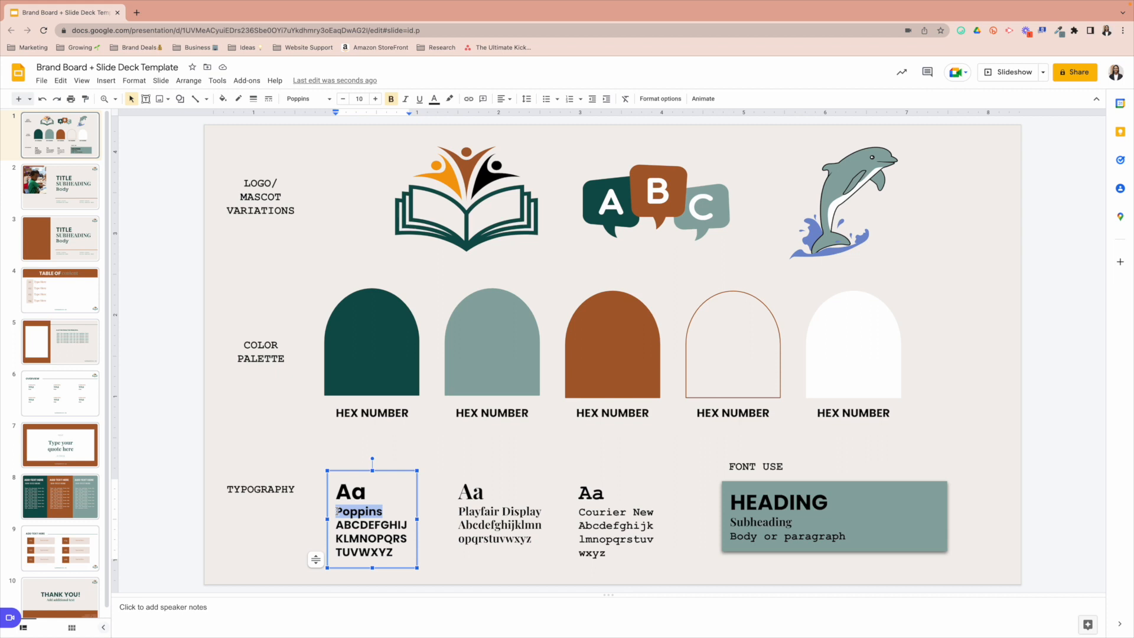
{"action": "left_click", "coordinate": [499, 510]}
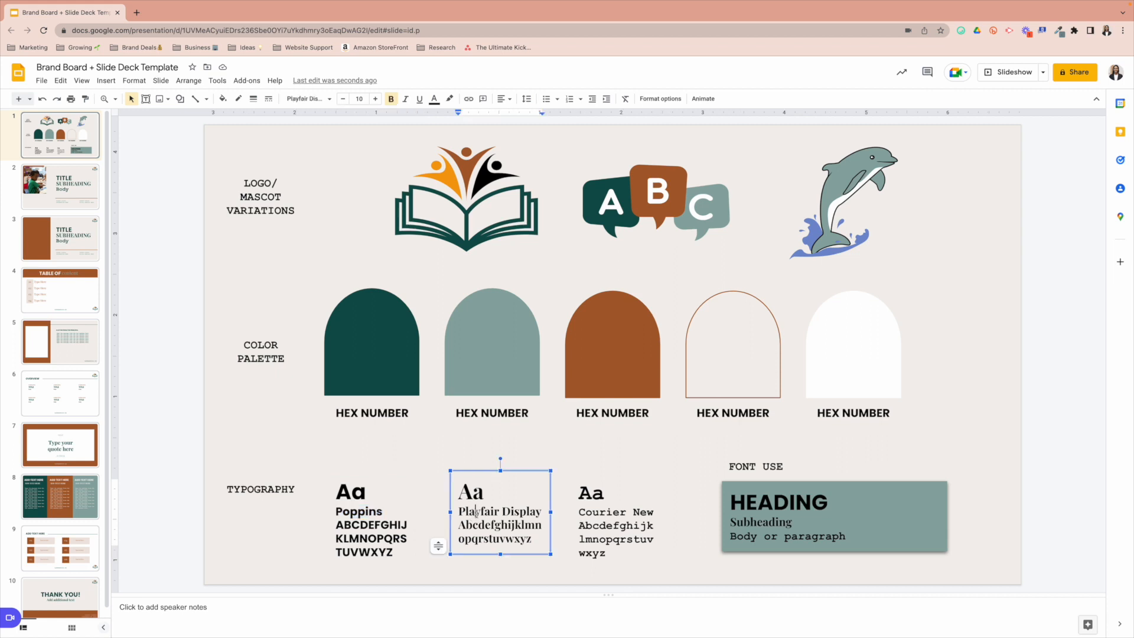
{"action": "mouse_move", "coordinate": [538, 511]}
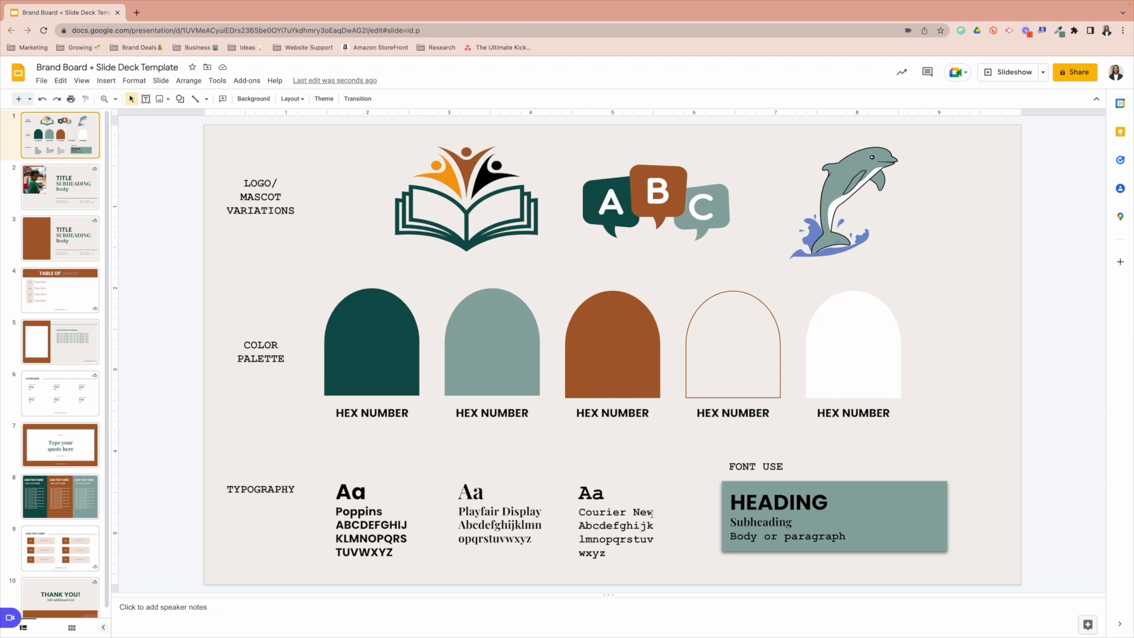
- Apply the Overpass font to the Poppins sample and rename its label to Overpass
{"action": "left_click", "coordinate": [371, 513]}
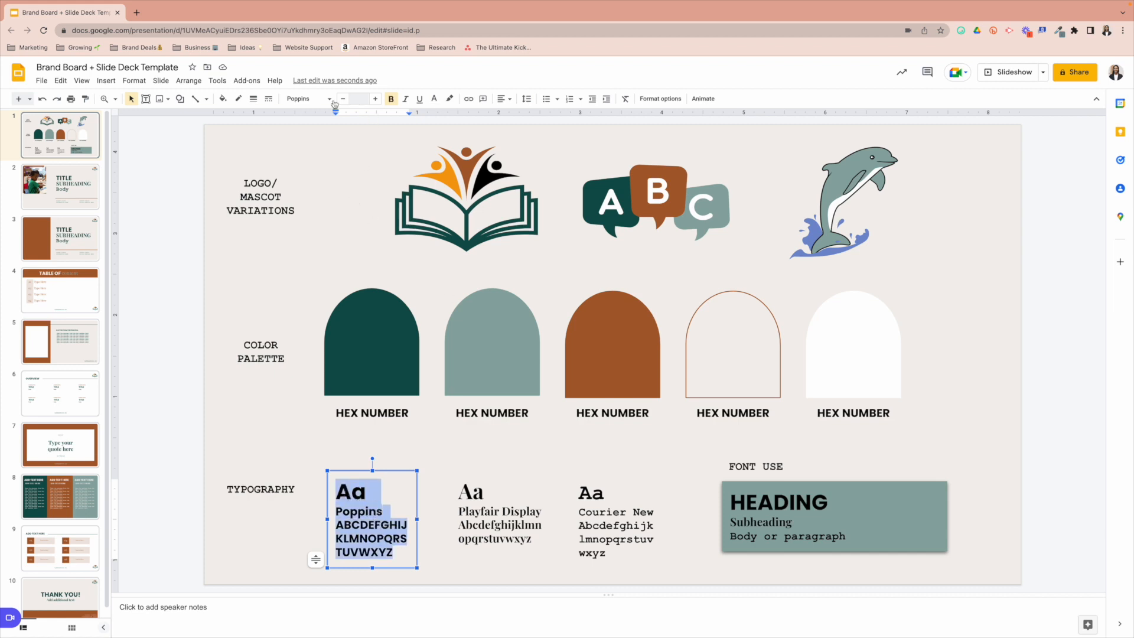
{"action": "left_click", "coordinate": [304, 99]}
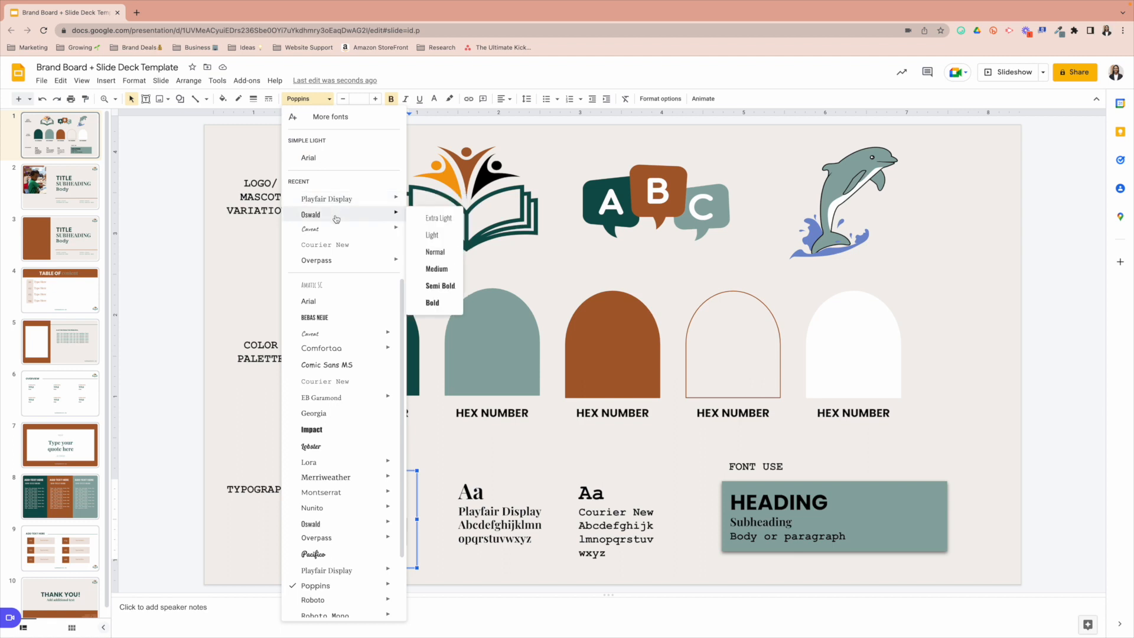
{"action": "mouse_move", "coordinate": [316, 260]}
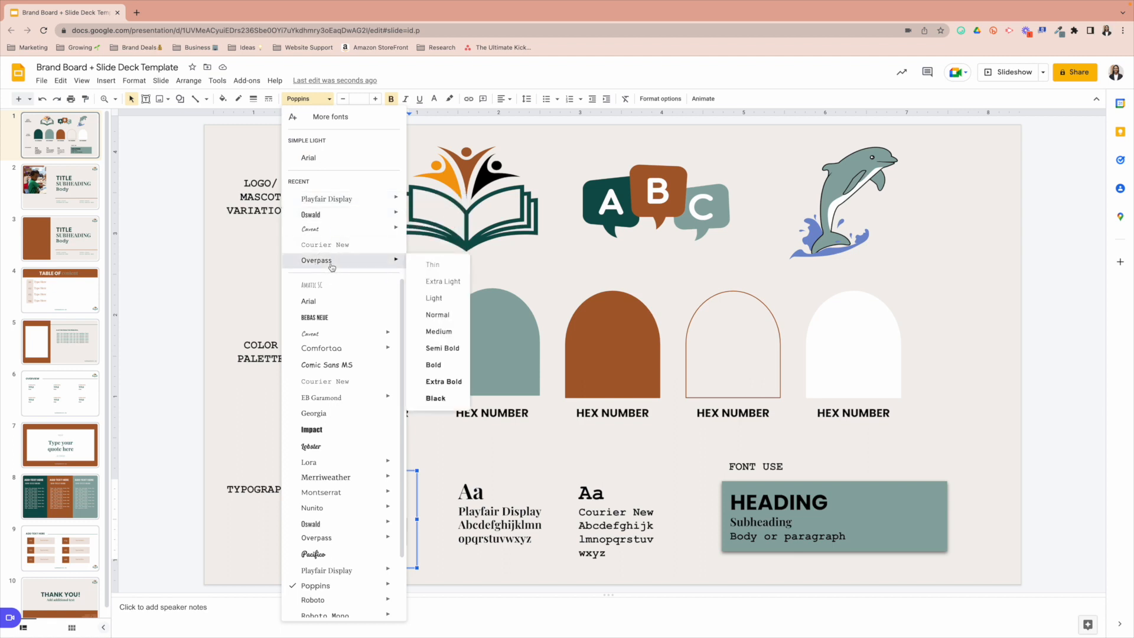
{"action": "left_click", "coordinate": [315, 260]}
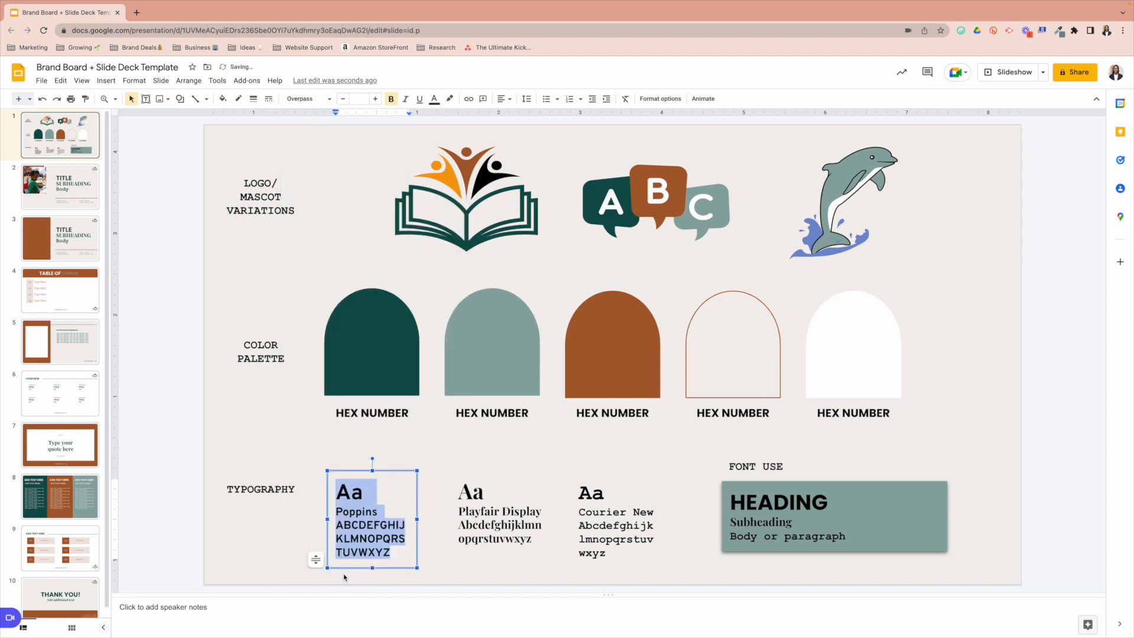
{"action": "left_click", "coordinate": [378, 511]}
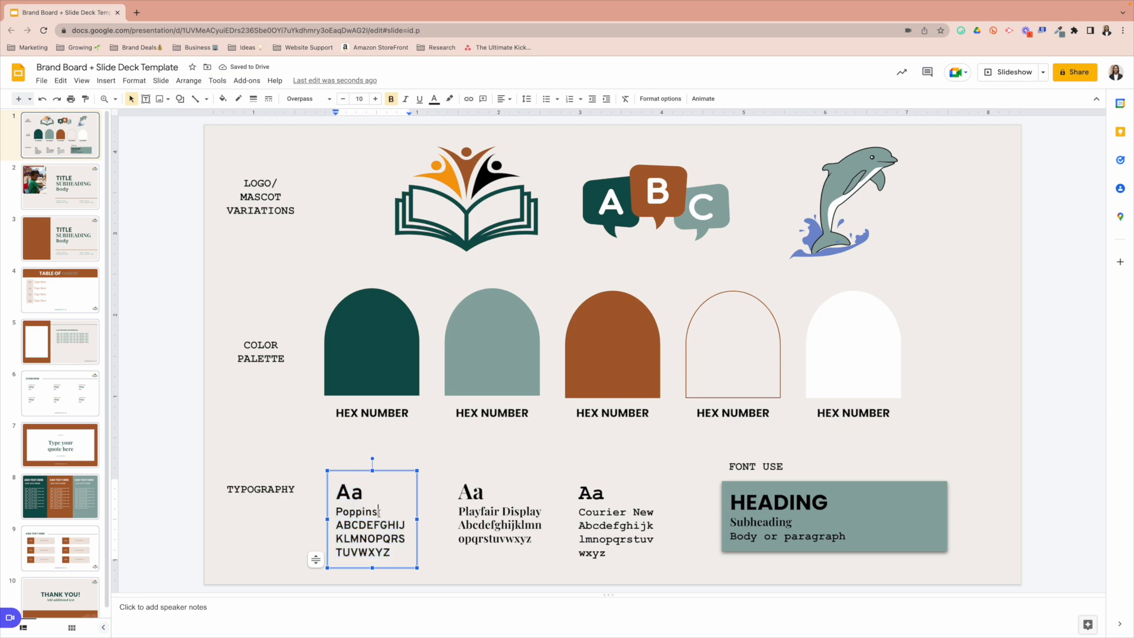
{"action": "double_click", "coordinate": [355, 511]}
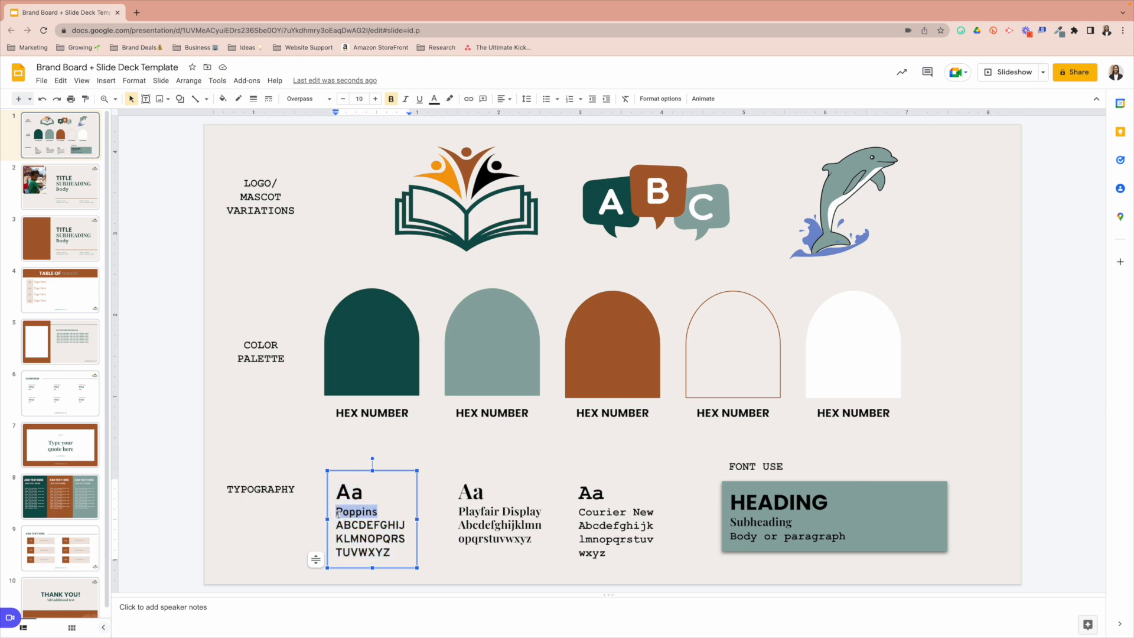
{"action": "type", "text": "Overpass"}
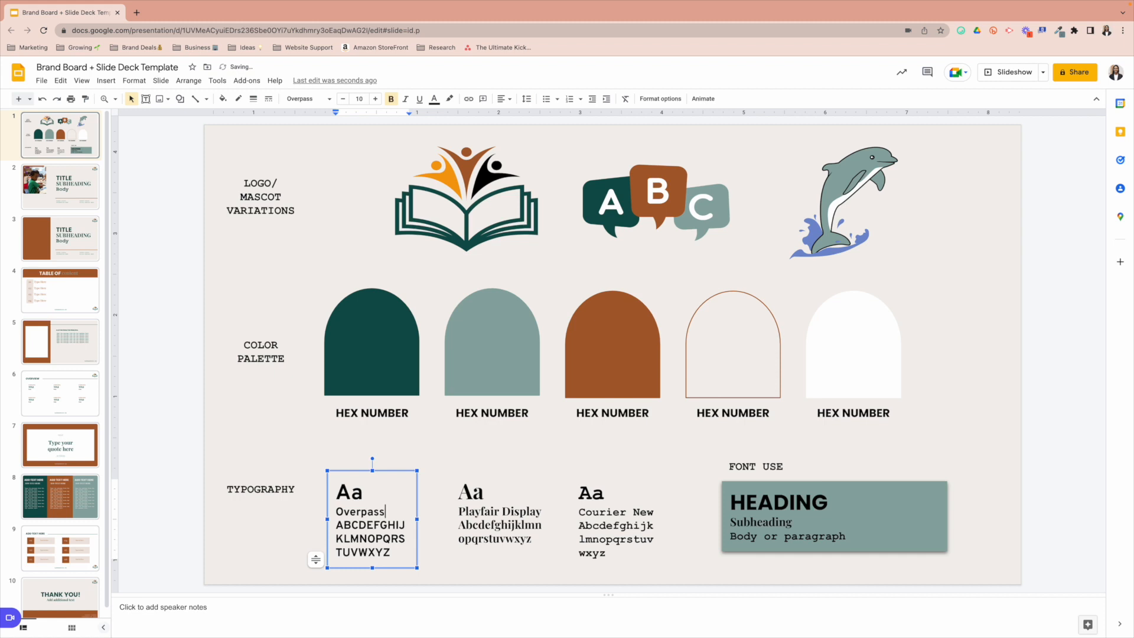
{"action": "mouse_move", "coordinate": [445, 539]}
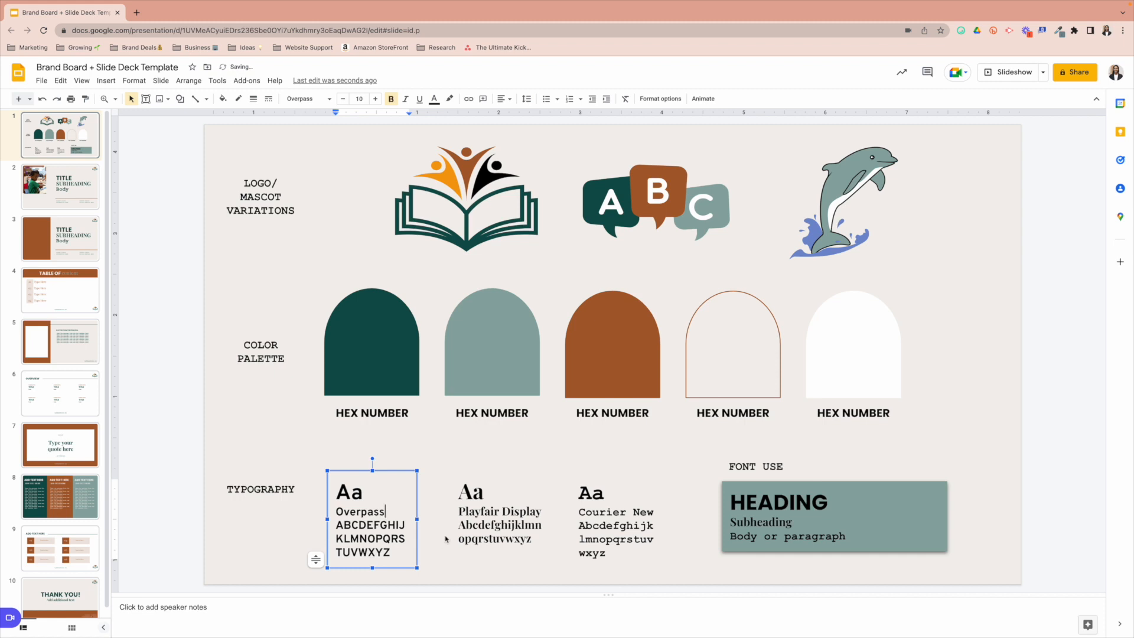
{"action": "left_click", "coordinate": [615, 513]}
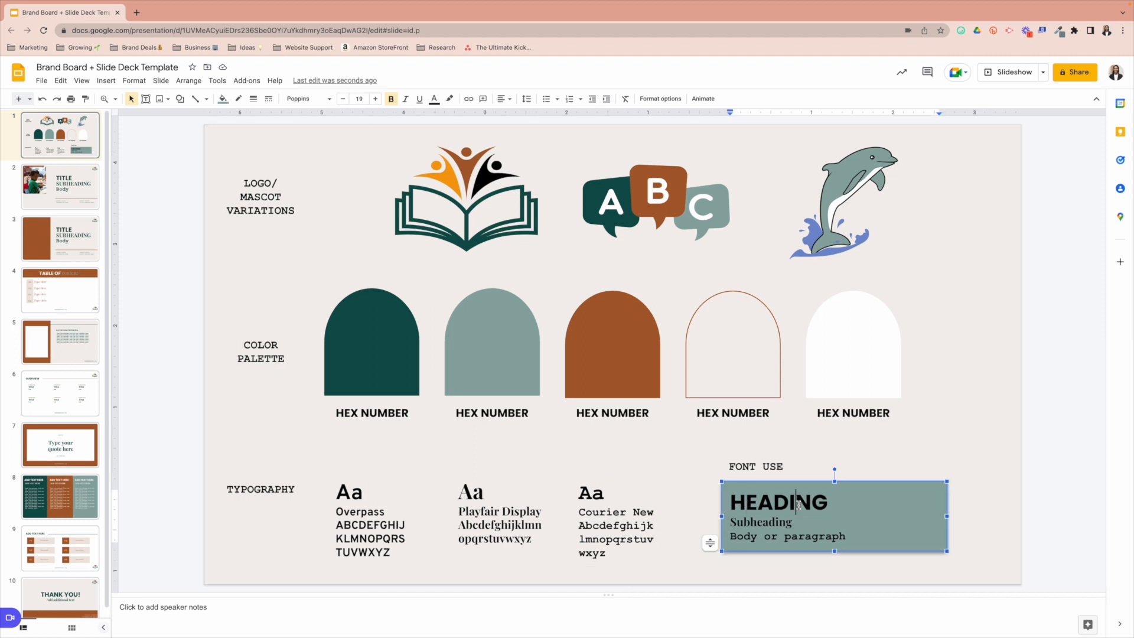
- Select the Font Use HEADING line, open the font list, then go to slide 2
{"action": "double_click", "coordinate": [777, 502]}
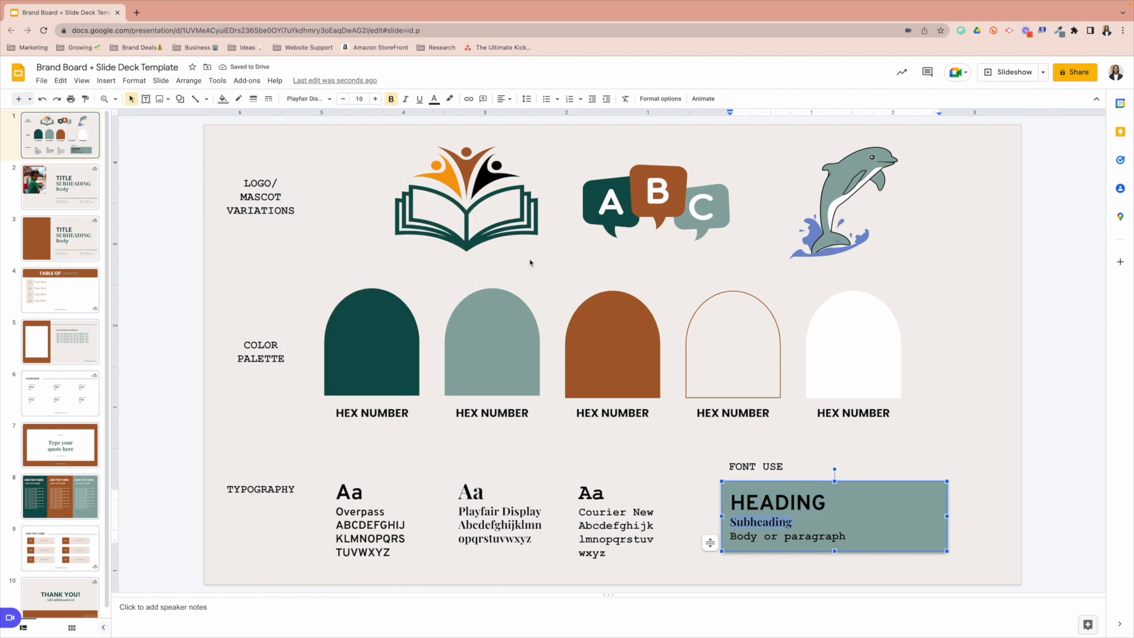
{"action": "left_click", "coordinate": [305, 99]}
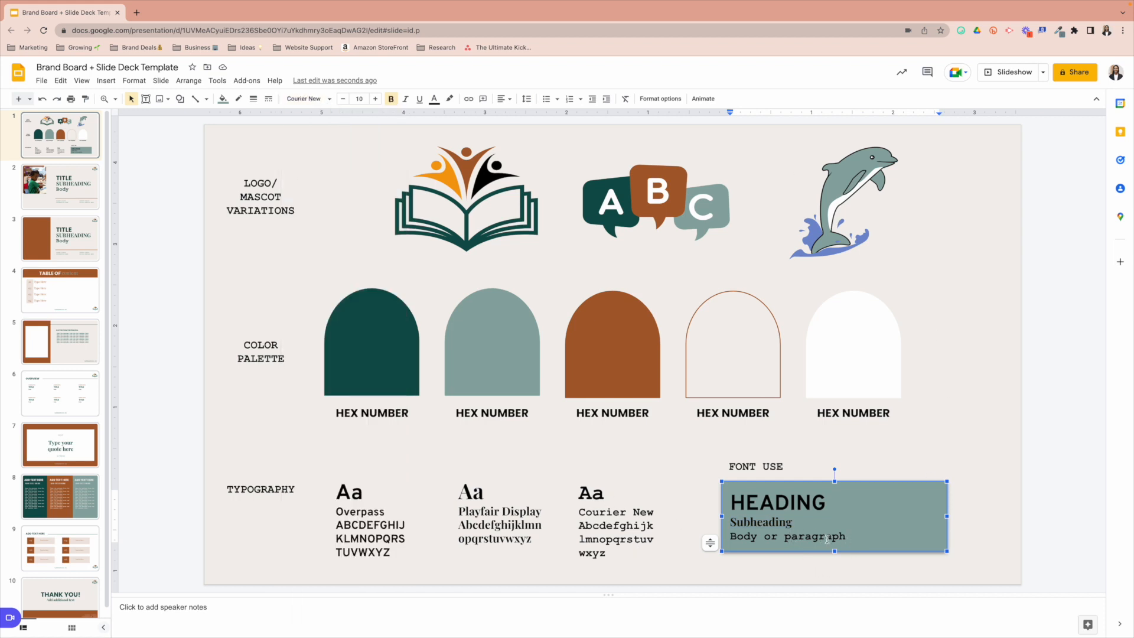
{"action": "left_click", "coordinate": [60, 186]}
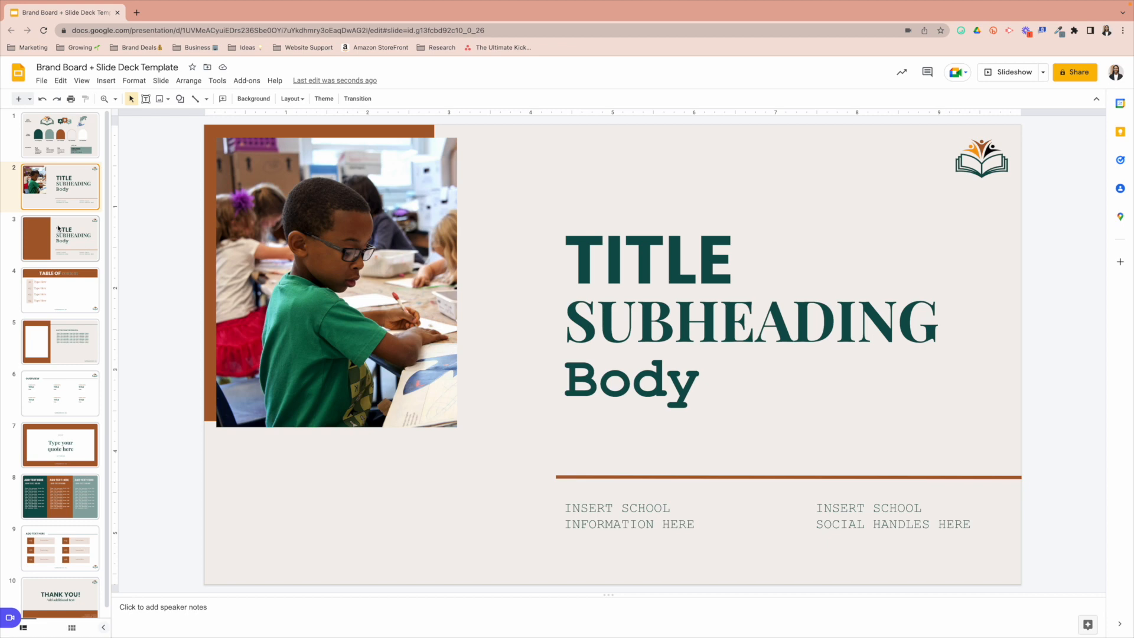
{"action": "mouse_move", "coordinate": [524, 200]}
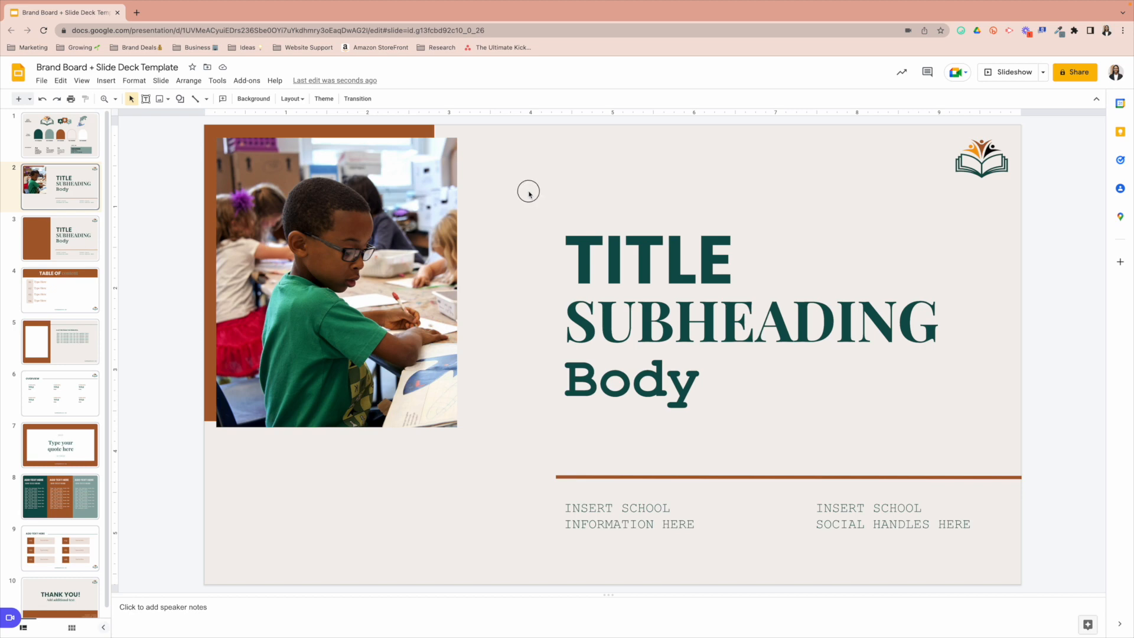
{"action": "mouse_move", "coordinate": [254, 99]}
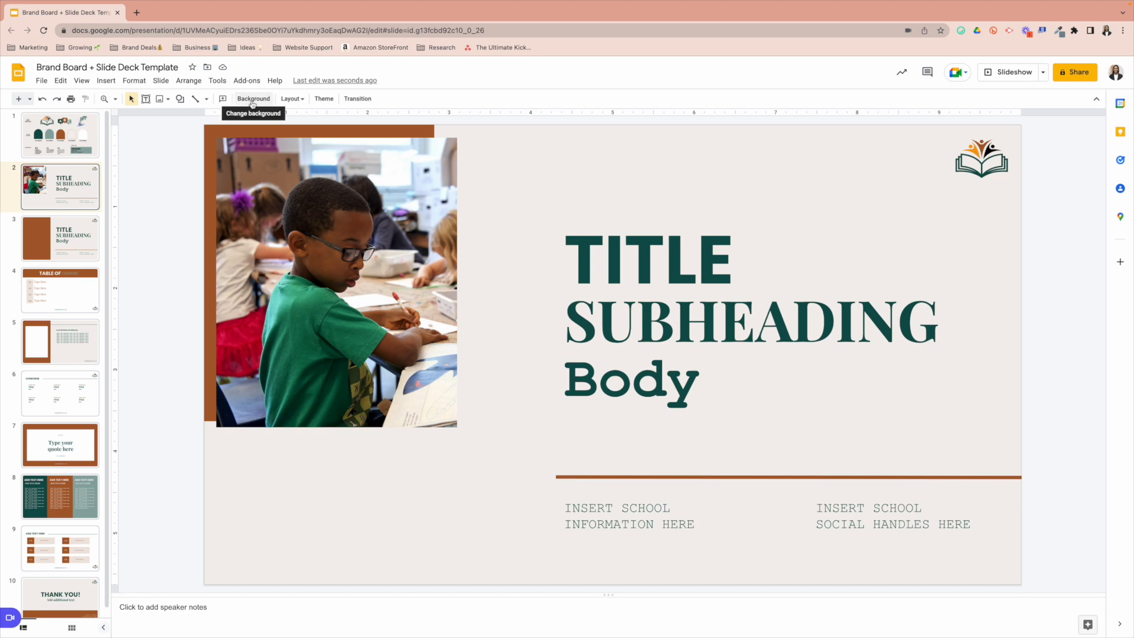
{"action": "left_click", "coordinate": [252, 99]}
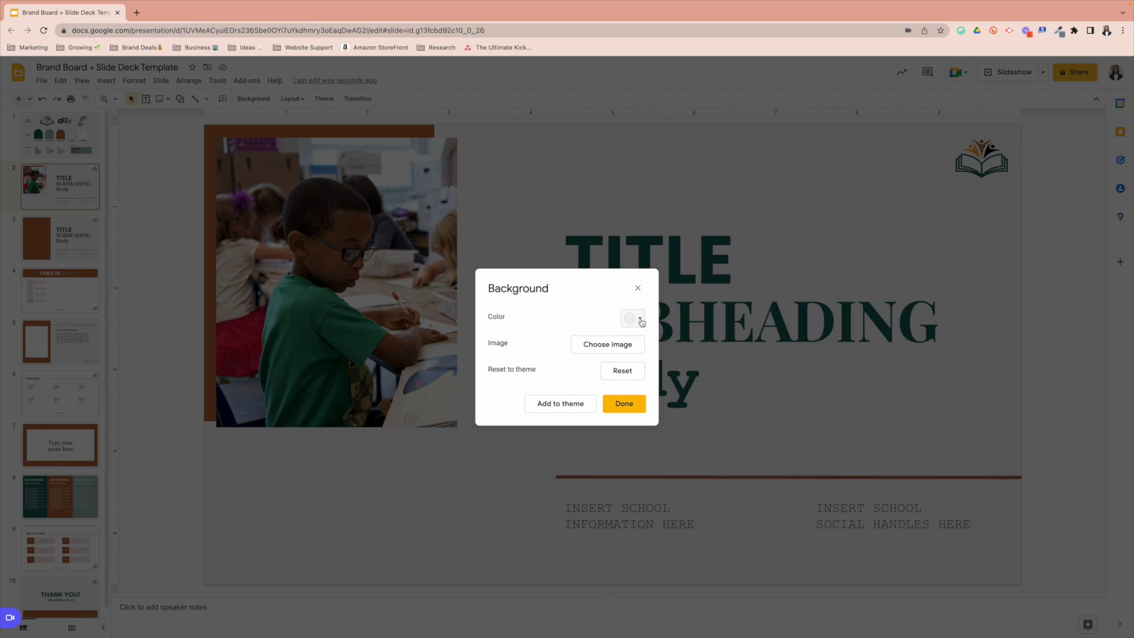
{"action": "left_click", "coordinate": [630, 318]}
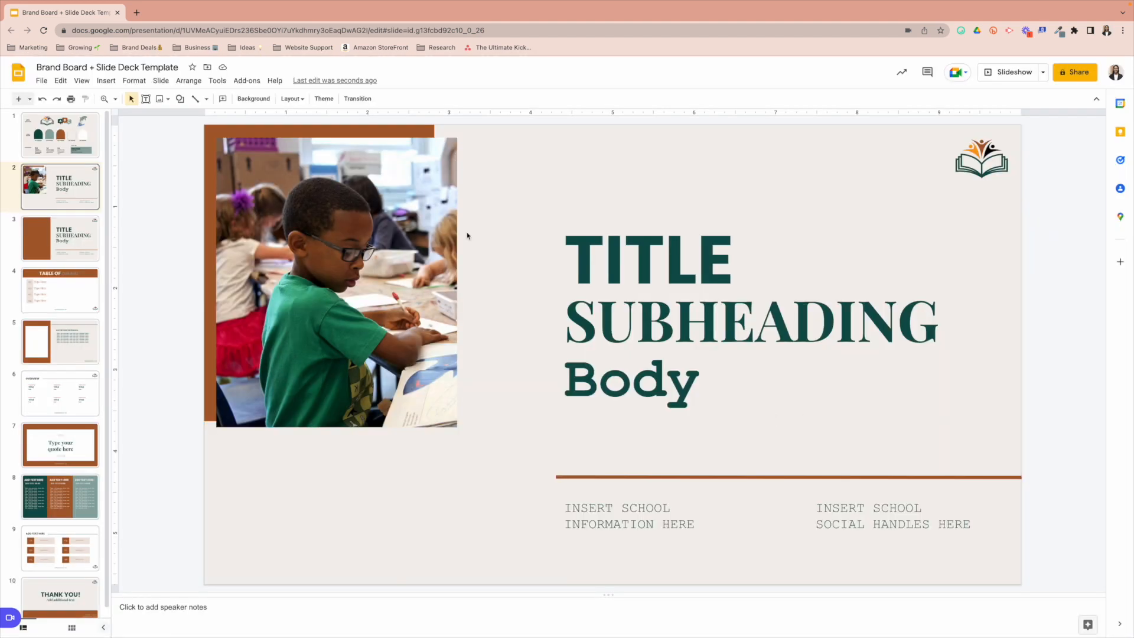
- Select and delete the classroom photo on slide 2
{"action": "left_click", "coordinate": [333, 278]}
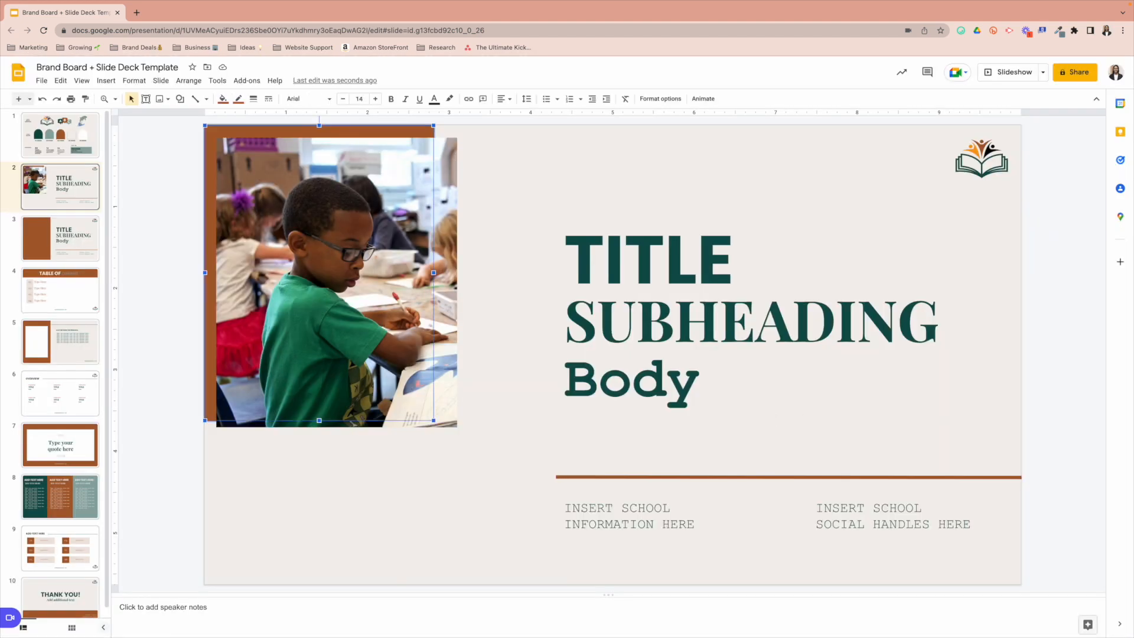
{"action": "mouse_move", "coordinate": [351, 136]}
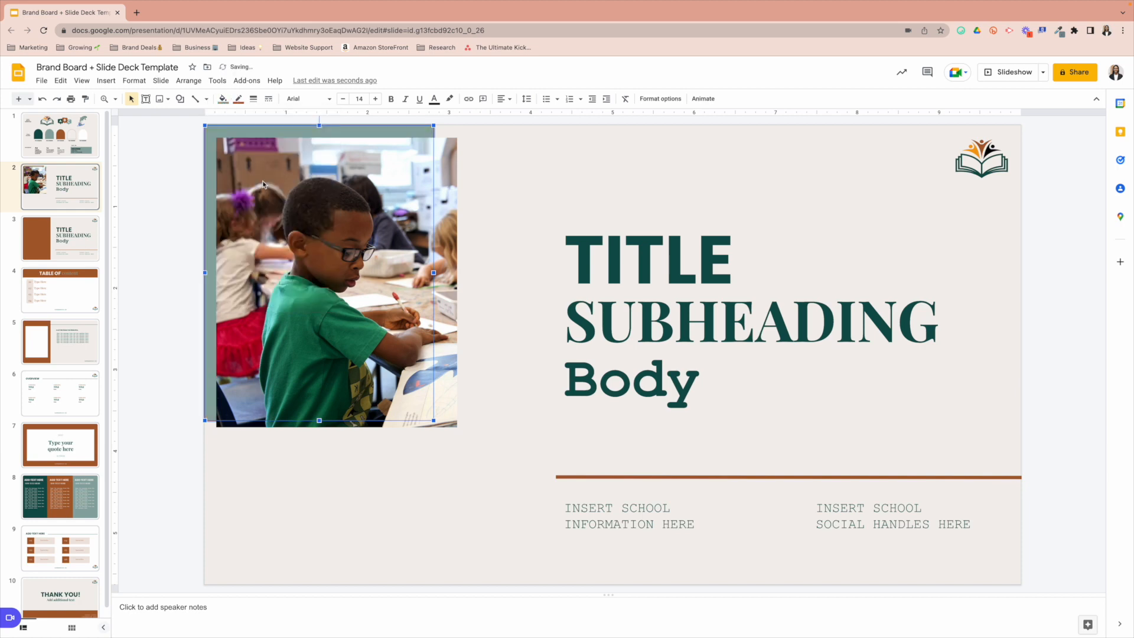
{"action": "left_click", "coordinate": [239, 99]}
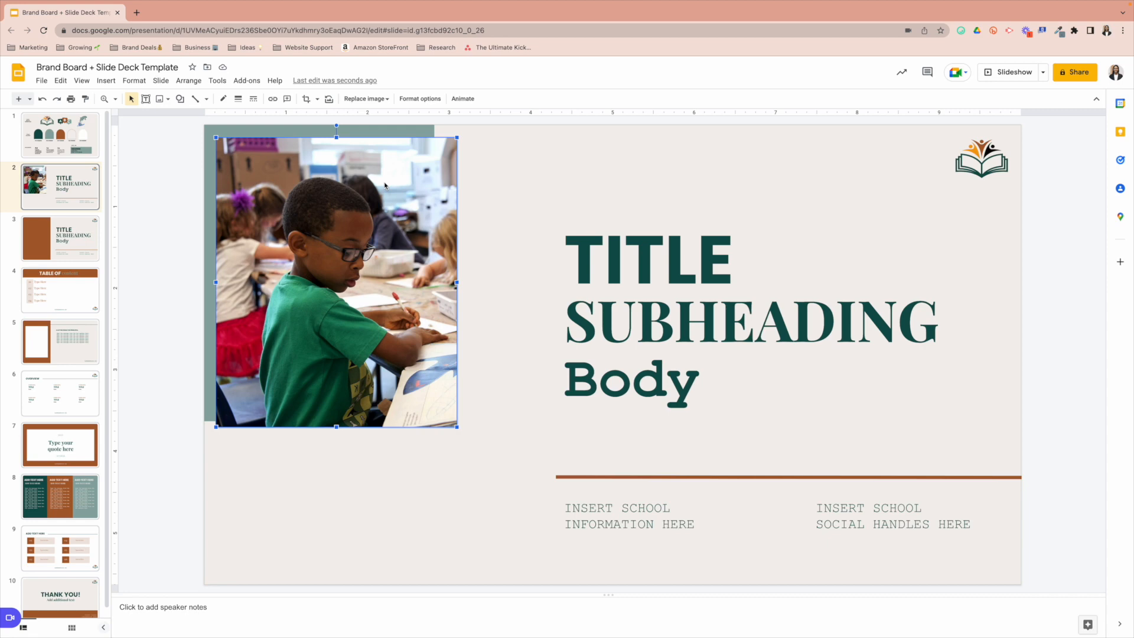
{"action": "key", "text": "Delete"}
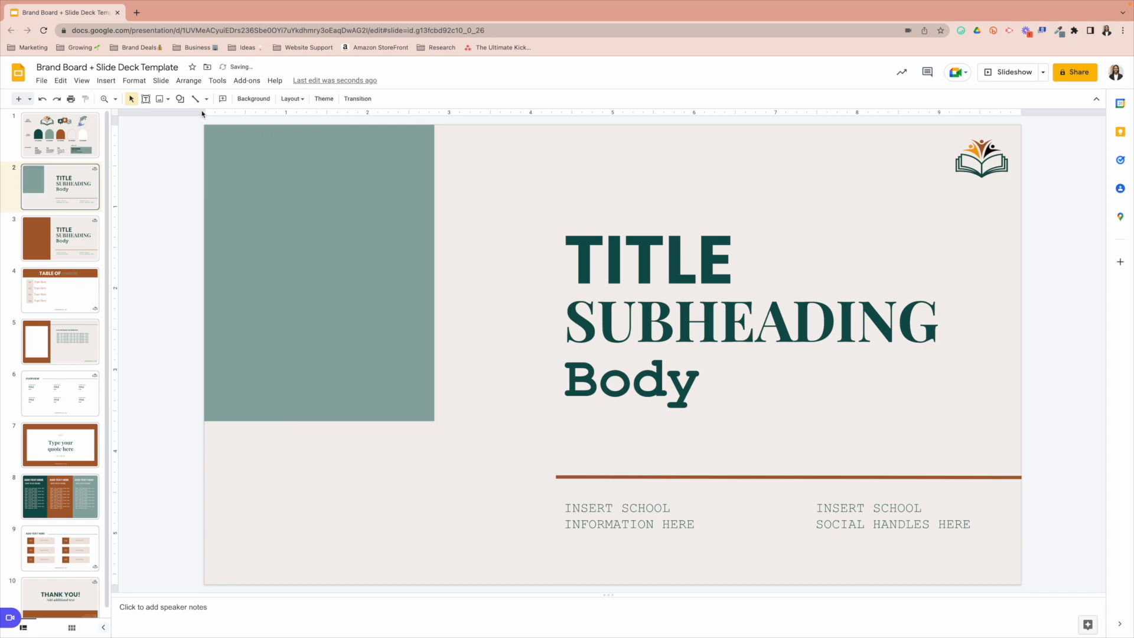
{"action": "left_click", "coordinate": [159, 98]}
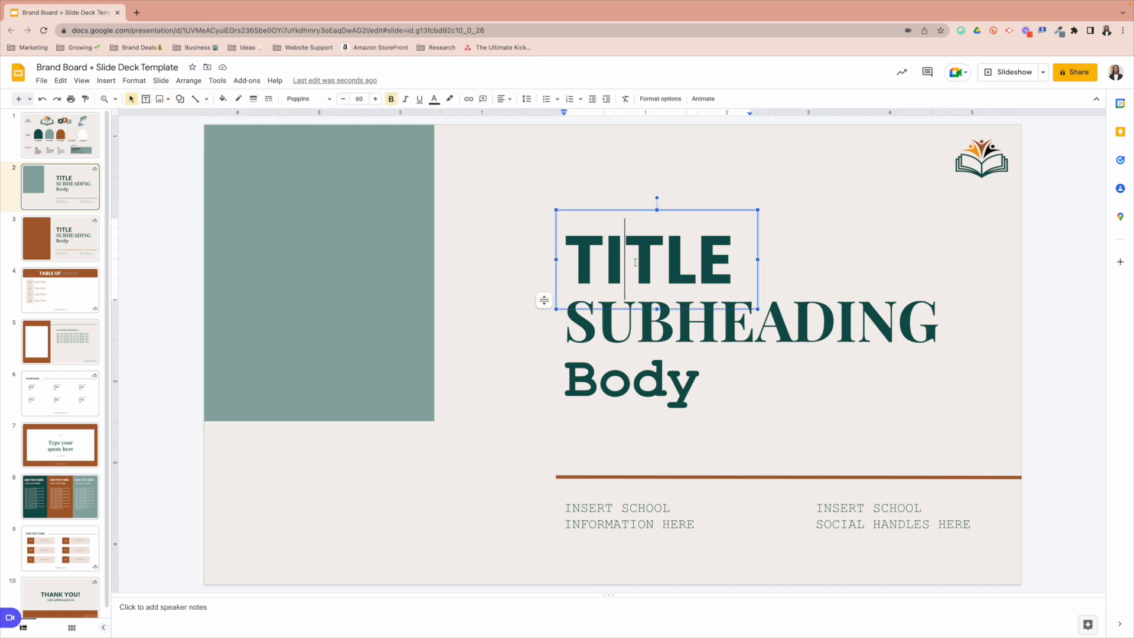
- Retitle slide 2 'Meet the teacher', widen the title box and set it to 30 pt
{"action": "double_click", "coordinate": [648, 260]}
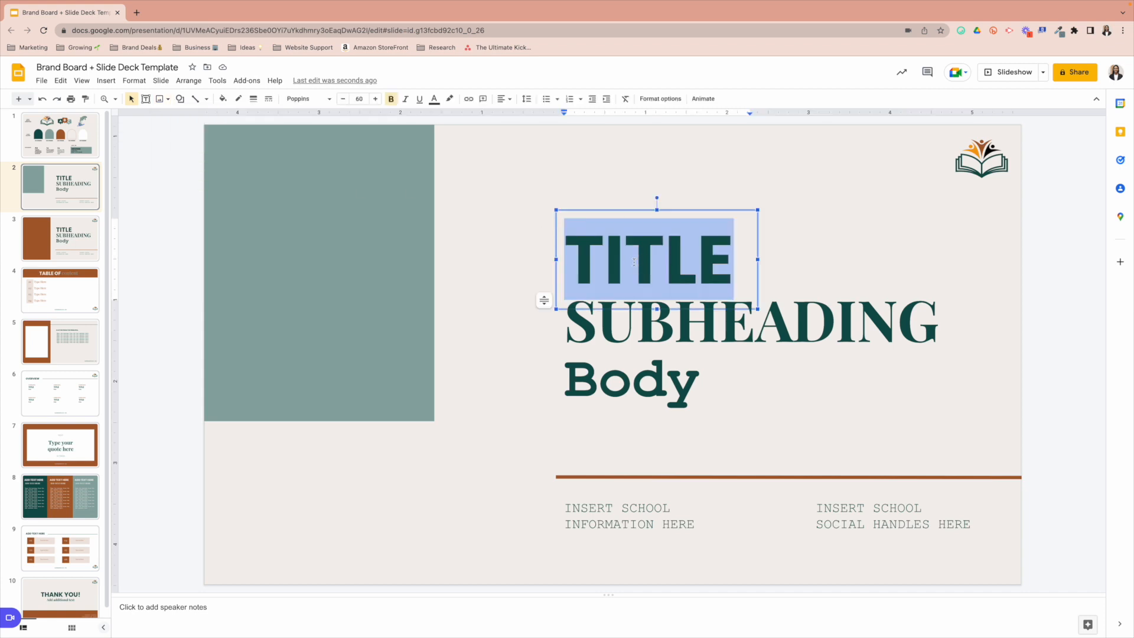
{"action": "type", "text": "Meet"}
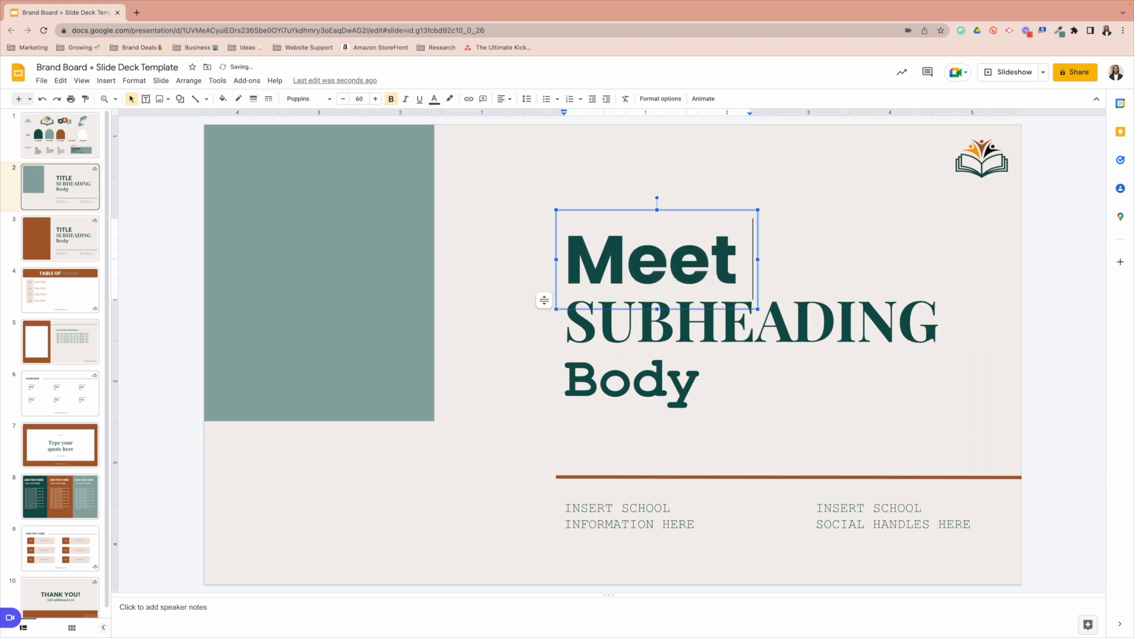
{"action": "type", "text": "the teacher"}
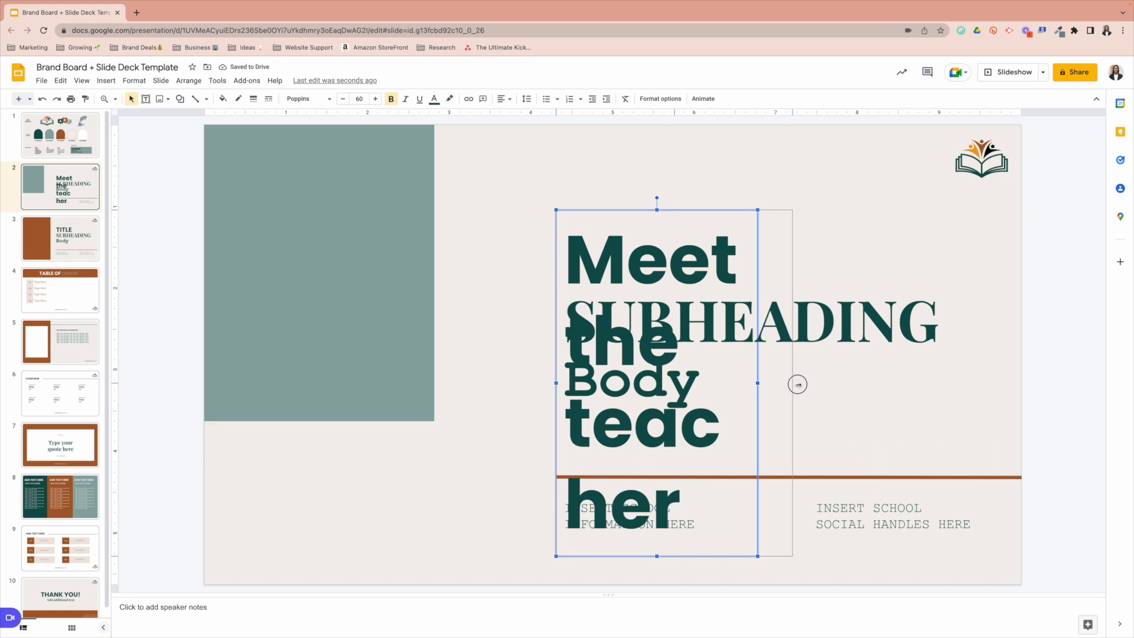
{"action": "left_click_drag", "start_coordinate": [757, 383], "coordinate": [1015, 374]}
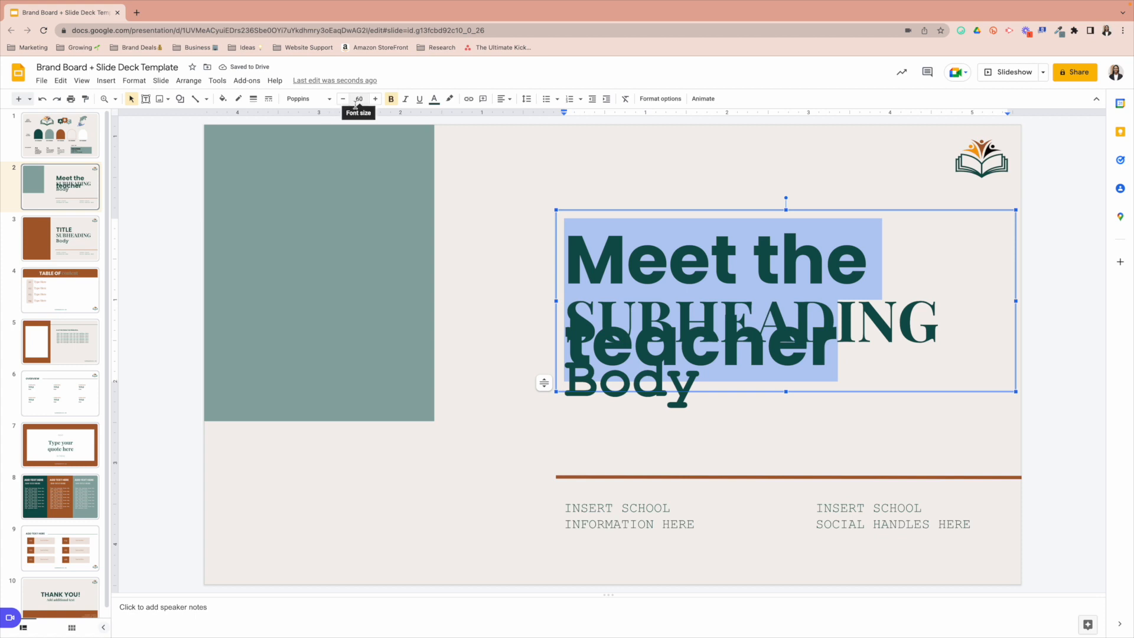
{"action": "left_click", "coordinate": [358, 99]}
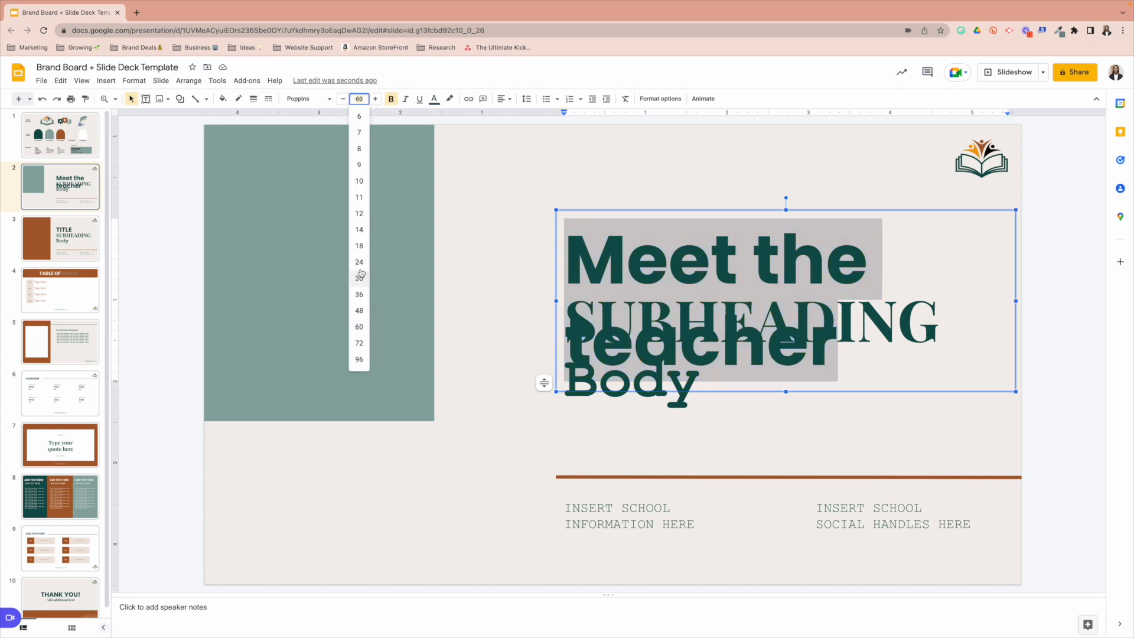
{"action": "left_click", "coordinate": [359, 277]}
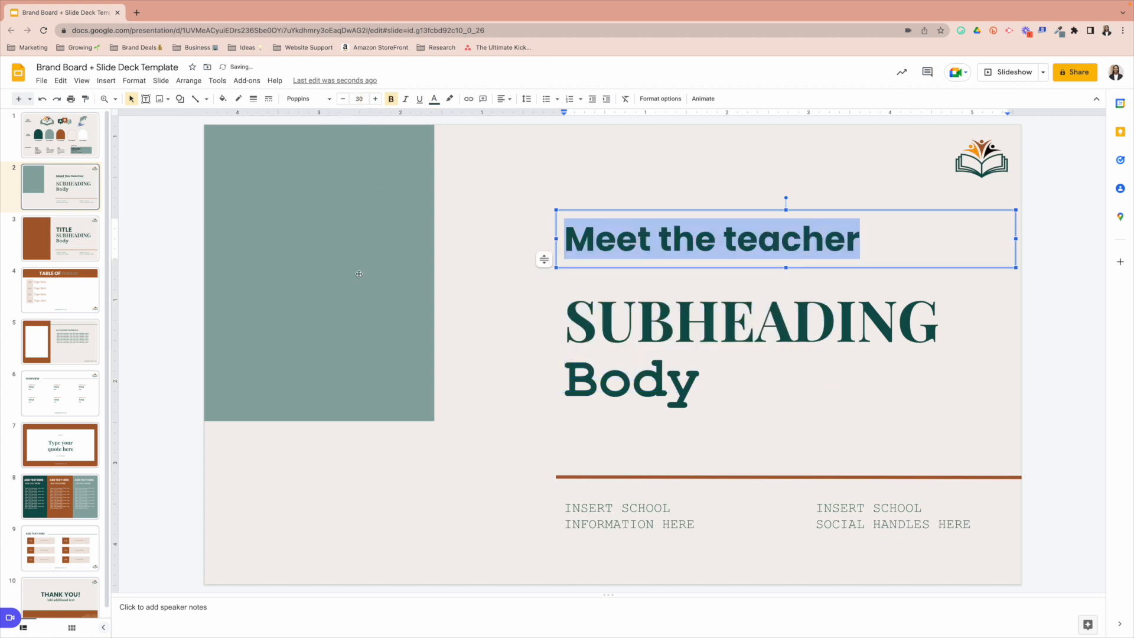
{"action": "left_click", "coordinate": [60, 238]}
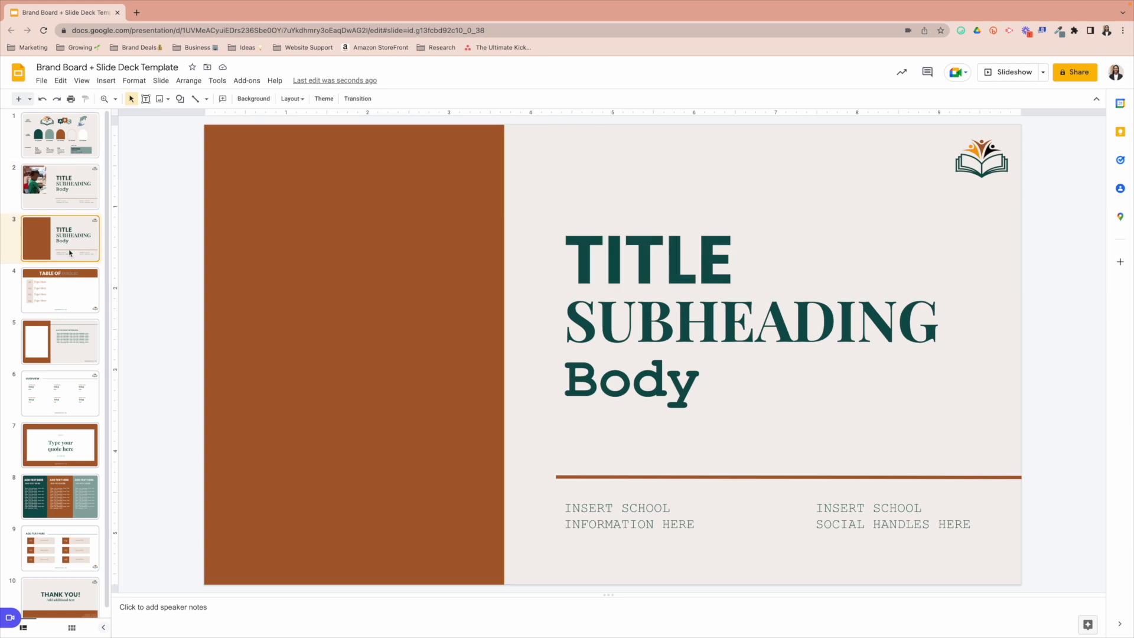
{"action": "mouse_move", "coordinate": [547, 310]}
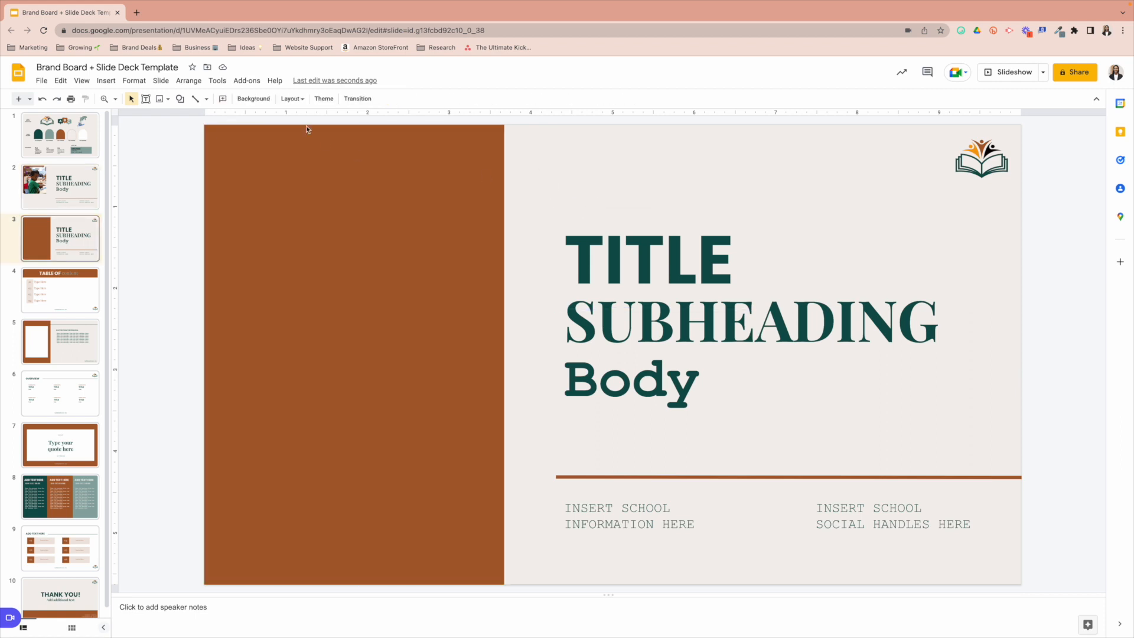
- Check slide 3's background colour options without changing them, then go to slide 4
{"action": "left_click", "coordinate": [253, 99]}
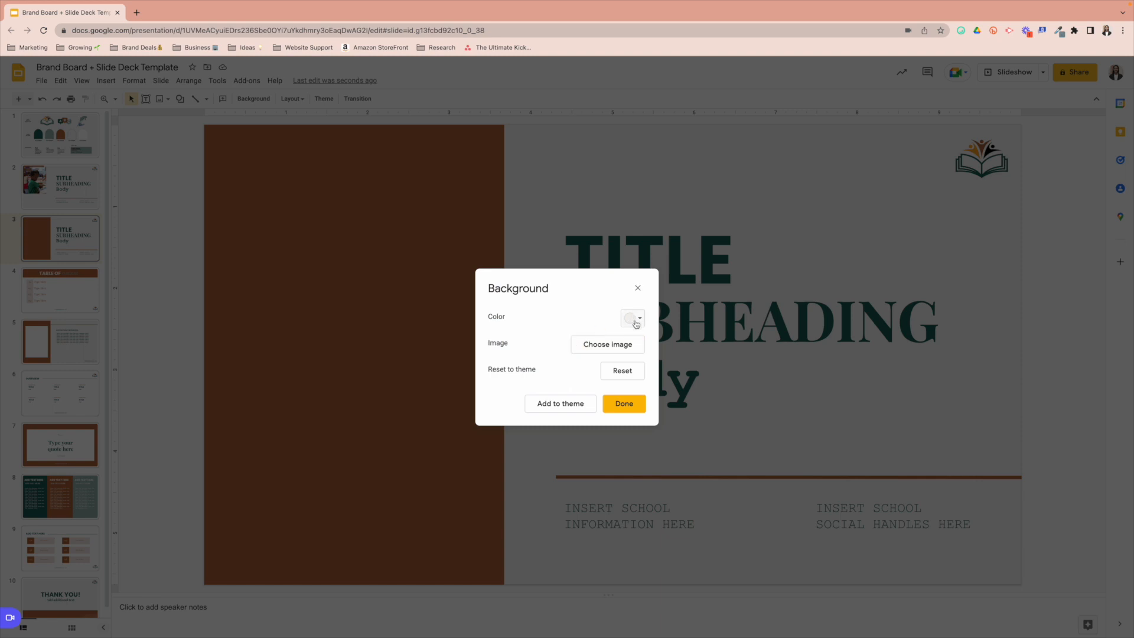
{"action": "left_click", "coordinate": [632, 318]}
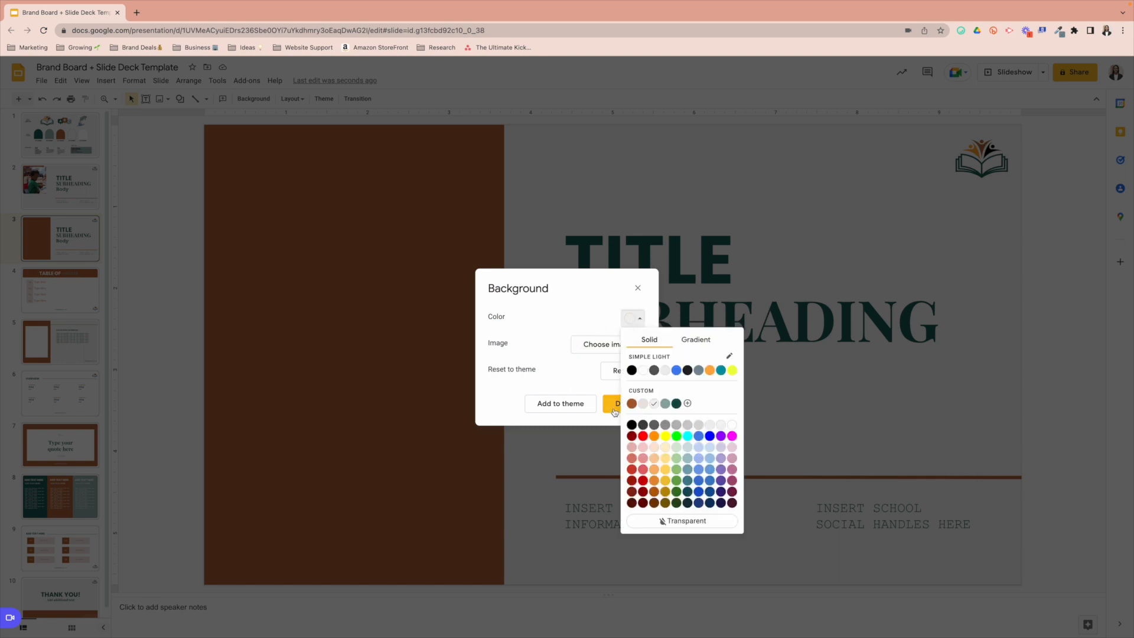
{"action": "left_click", "coordinate": [618, 402]}
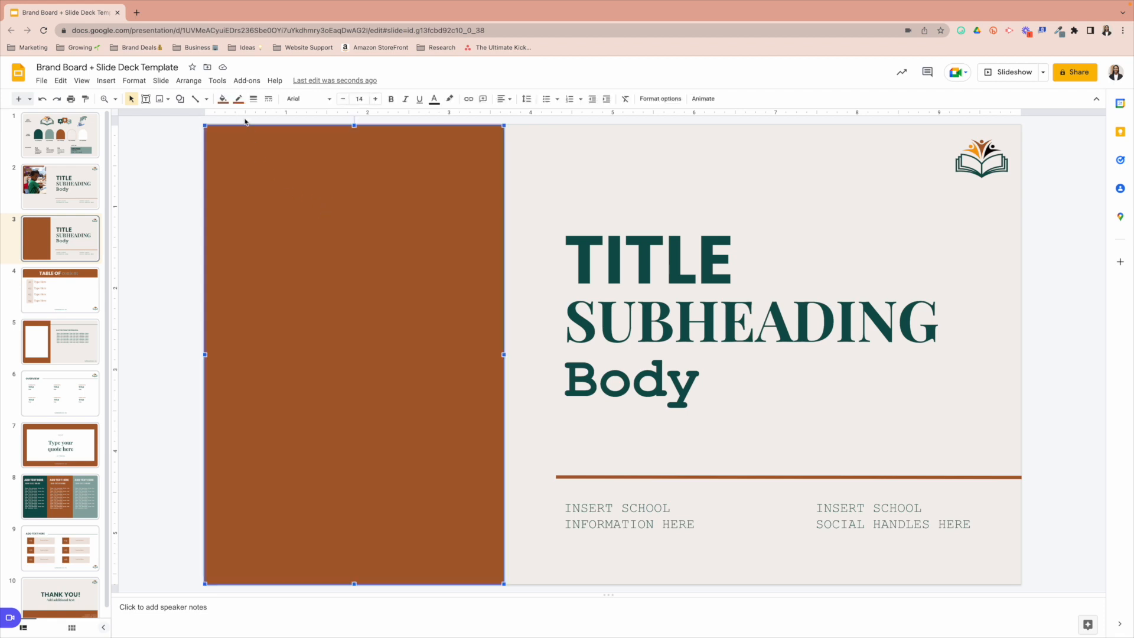
{"action": "mouse_move", "coordinate": [252, 99]}
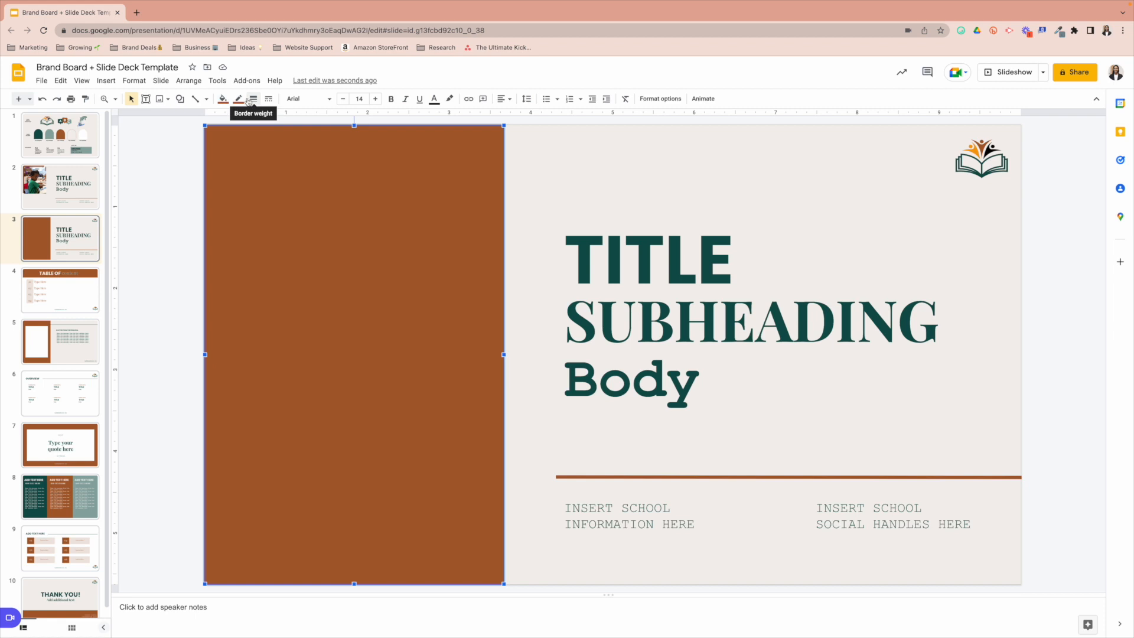
{"action": "mouse_move", "coordinate": [238, 99]}
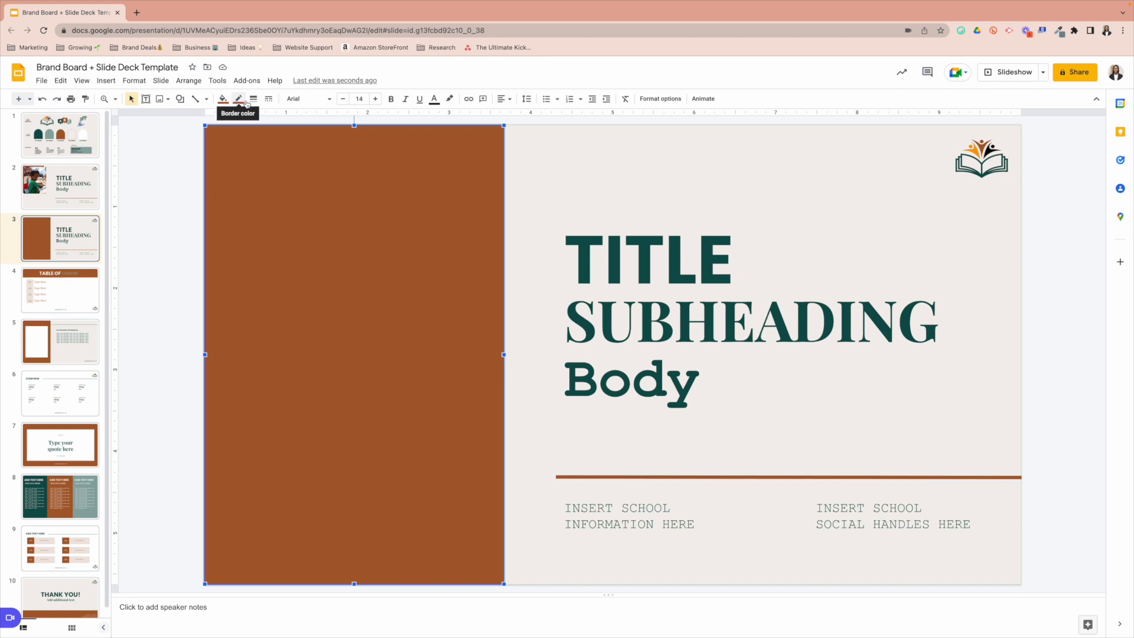
{"action": "left_click", "coordinate": [59, 289]}
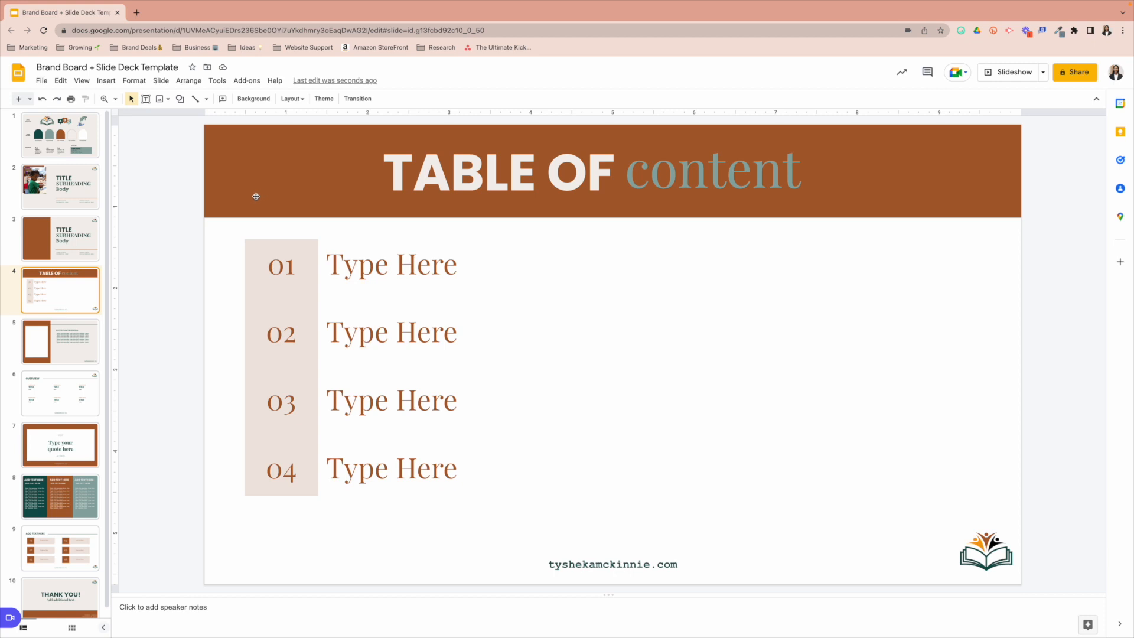
{"action": "mouse_move", "coordinate": [257, 196]}
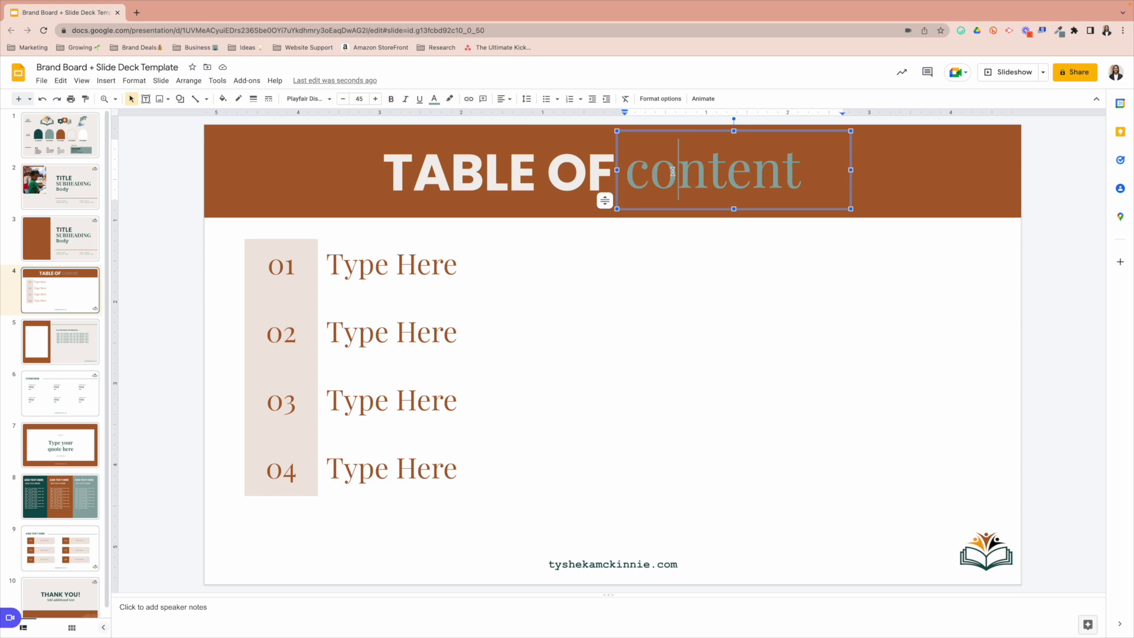
- Select slide 1 in the filmstrip to reopen the brand board
{"action": "left_click", "coordinate": [60, 136]}
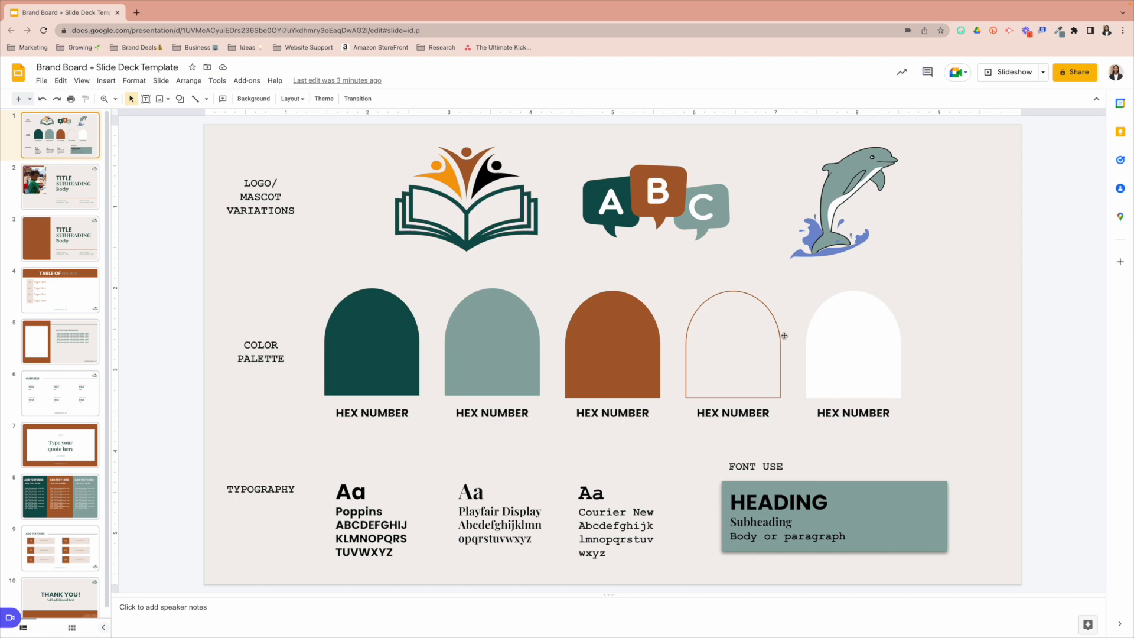
{"action": "mouse_move", "coordinate": [200, 228]}
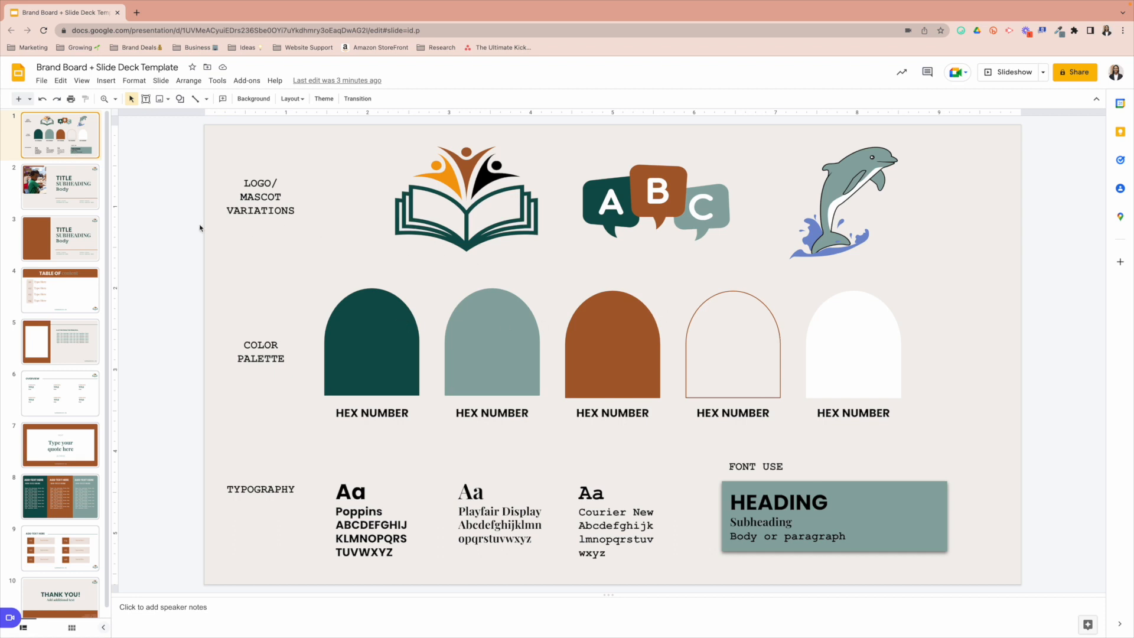
{"action": "left_click", "coordinate": [59, 184]}
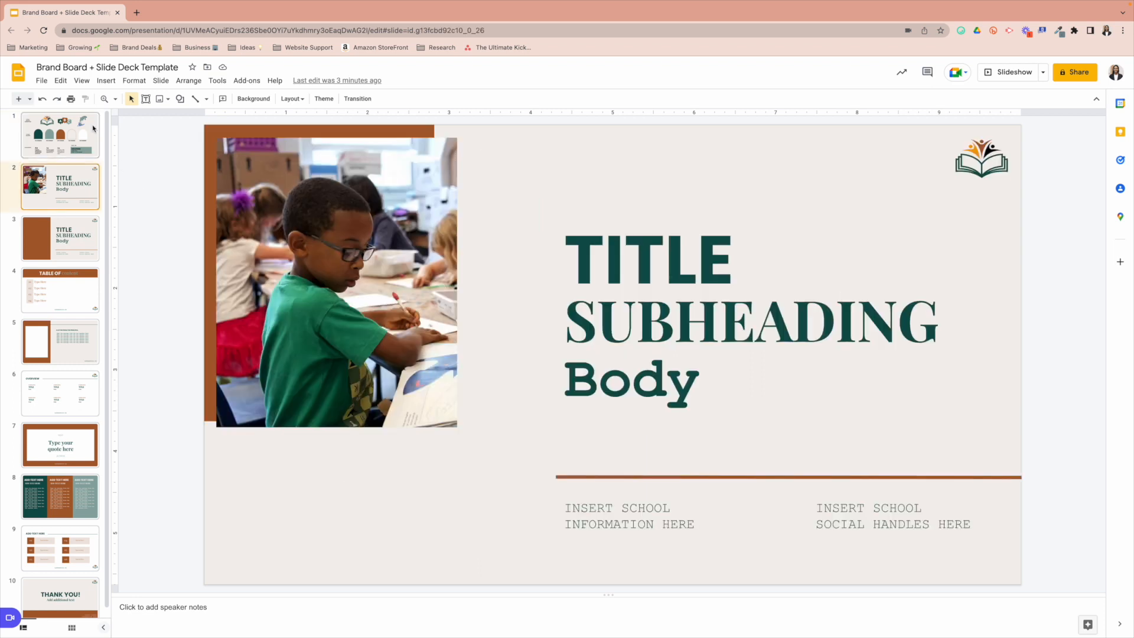
{"action": "left_click", "coordinate": [60, 134]}
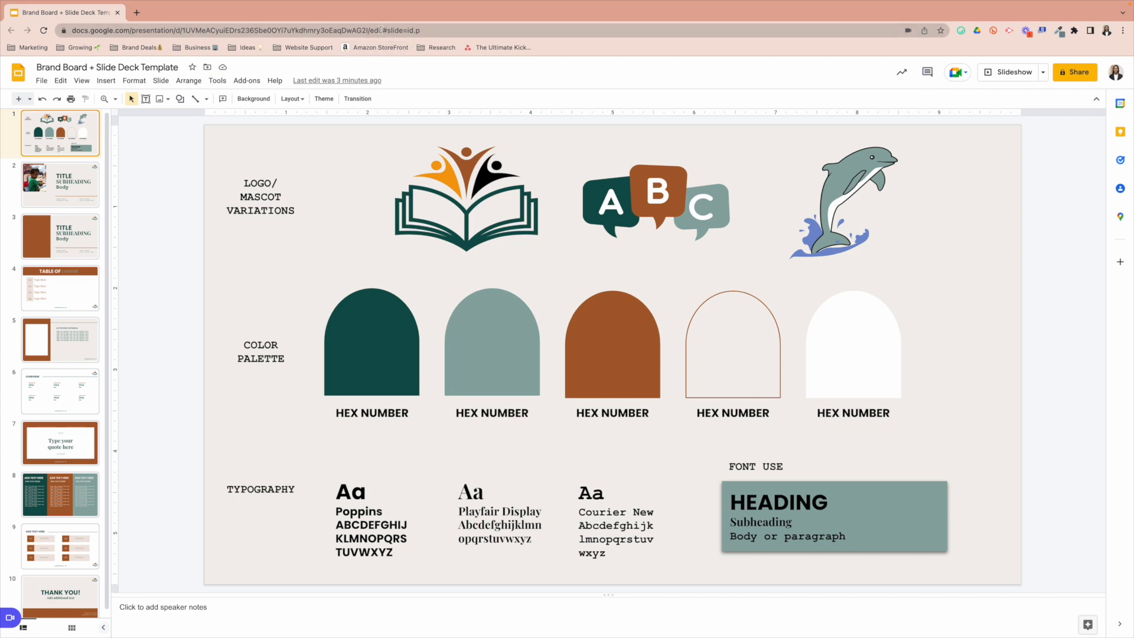
- Replace 'edit#slide=id.p' at the end of the deck's address with 'copy'
{"action": "left_click", "coordinate": [239, 30]}
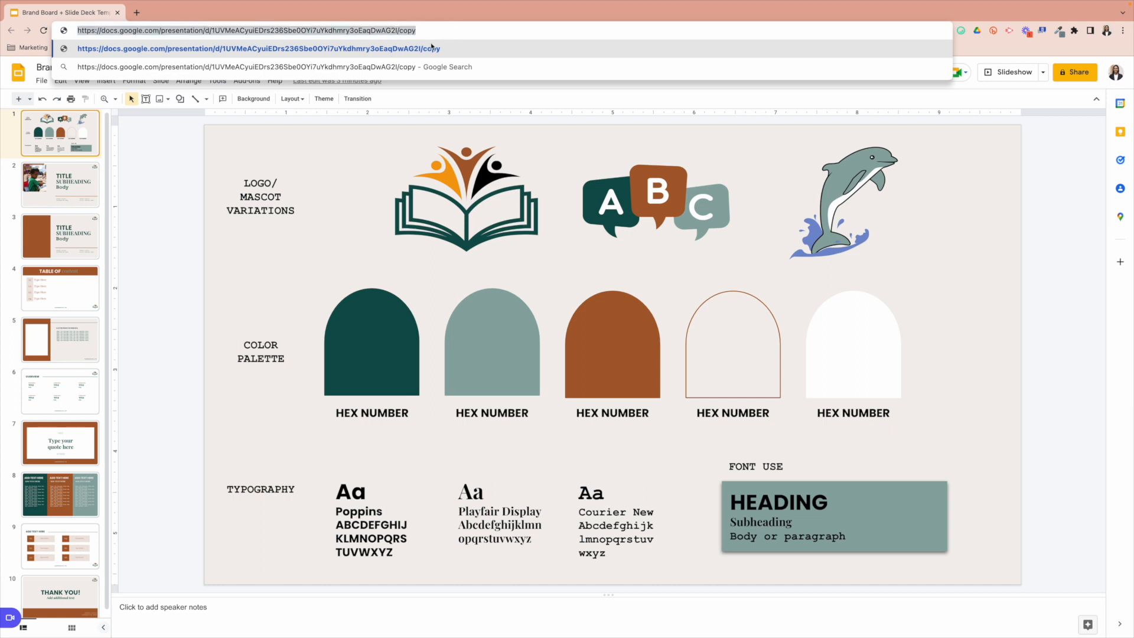
{"action": "left_click", "coordinate": [60, 183]}
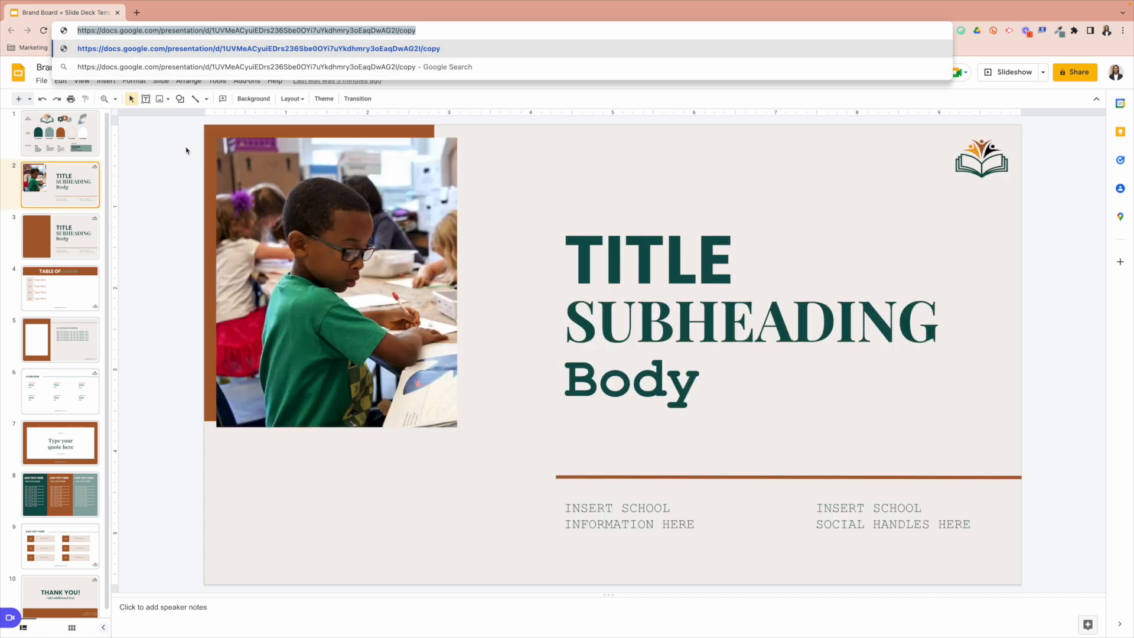
{"action": "left_click", "coordinate": [135, 13]}
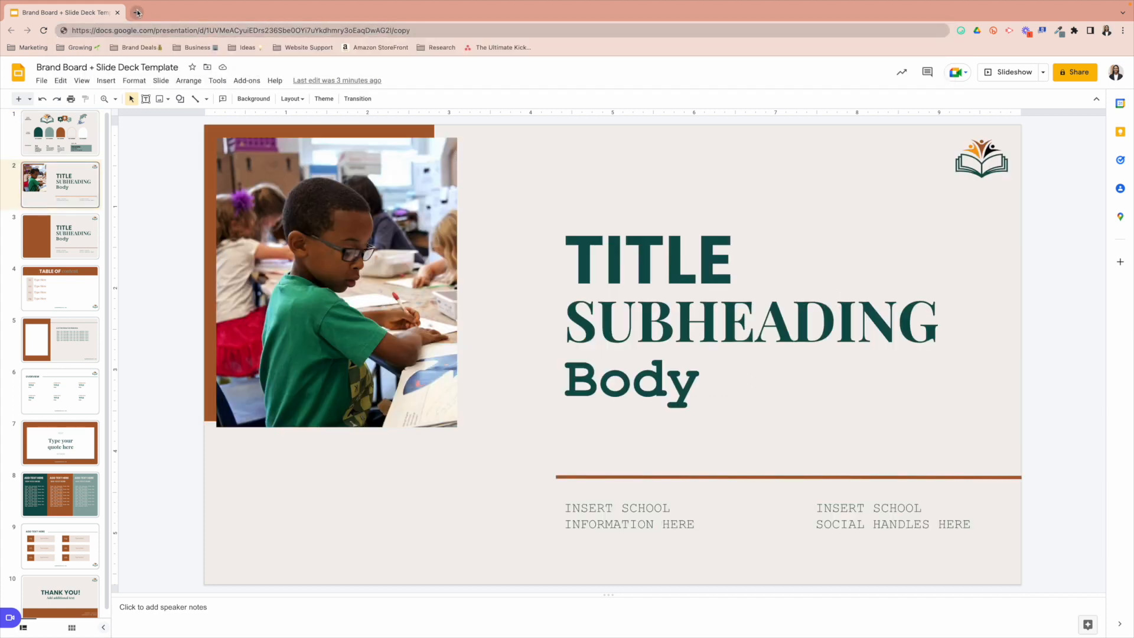